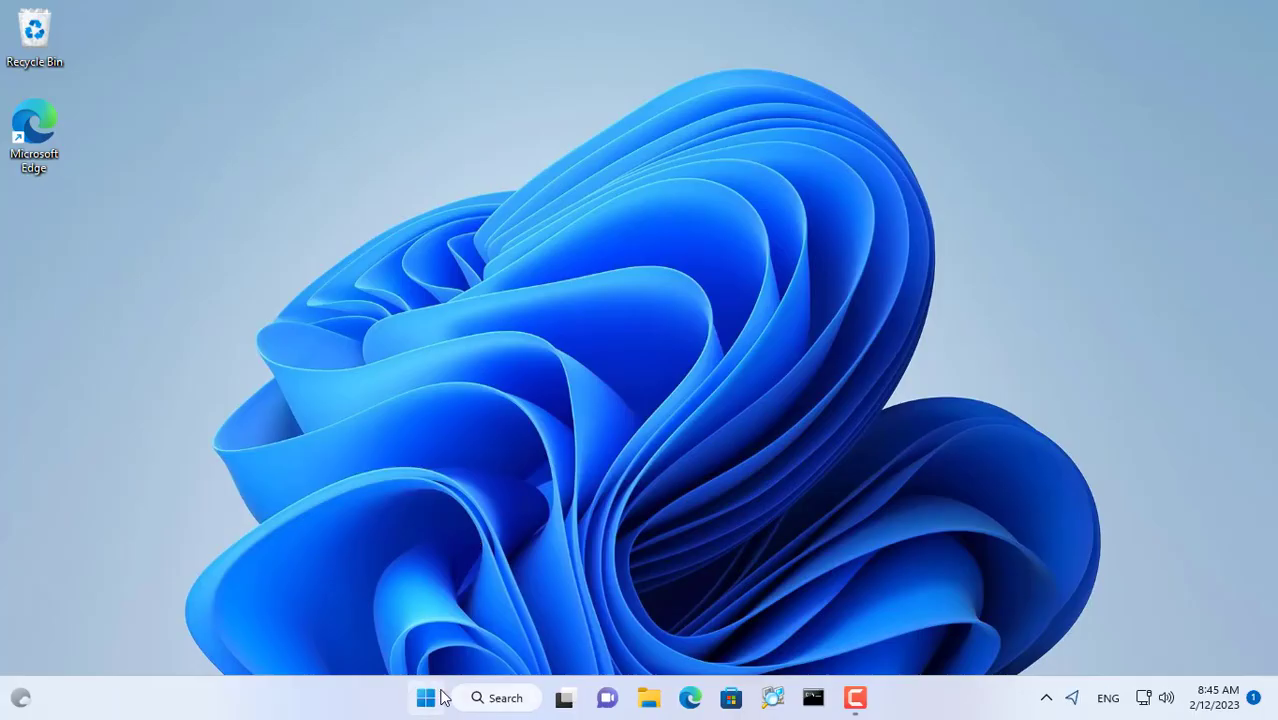
- Go to Bluetooth & devices > Printers & scanners and open the Canon LBP2900 page
right_click(425, 697)
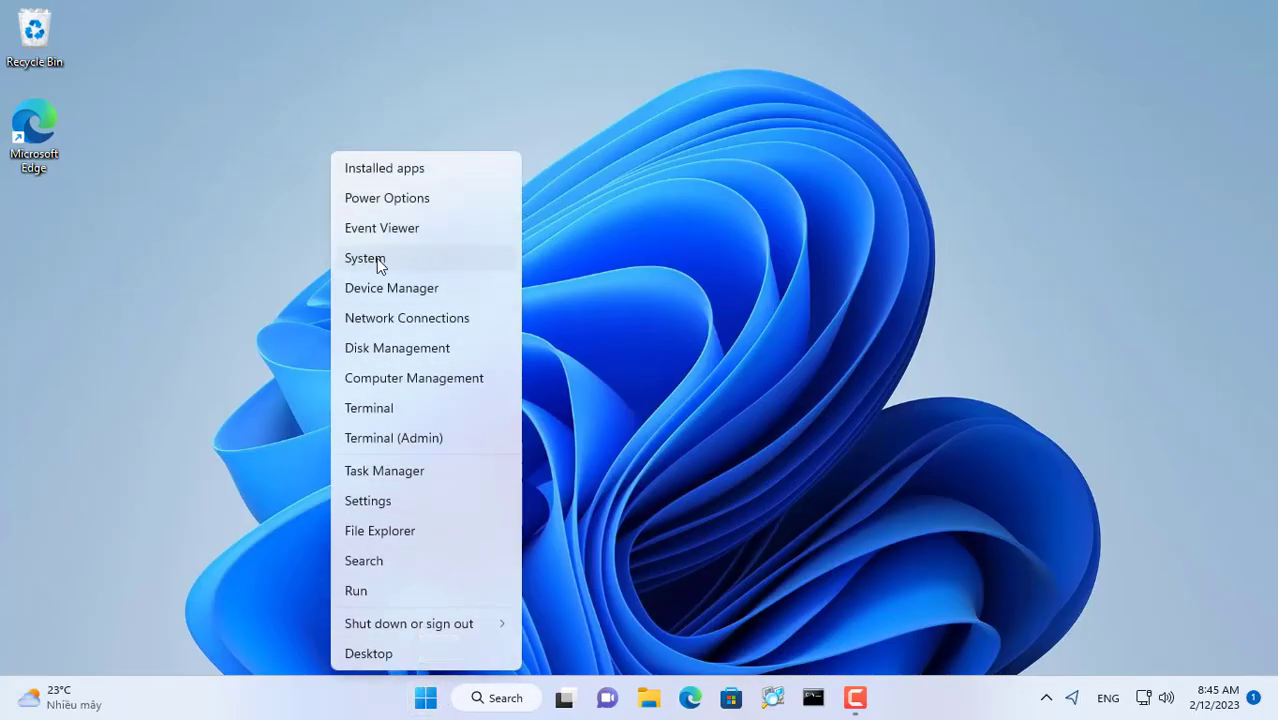
left_click(367, 500)
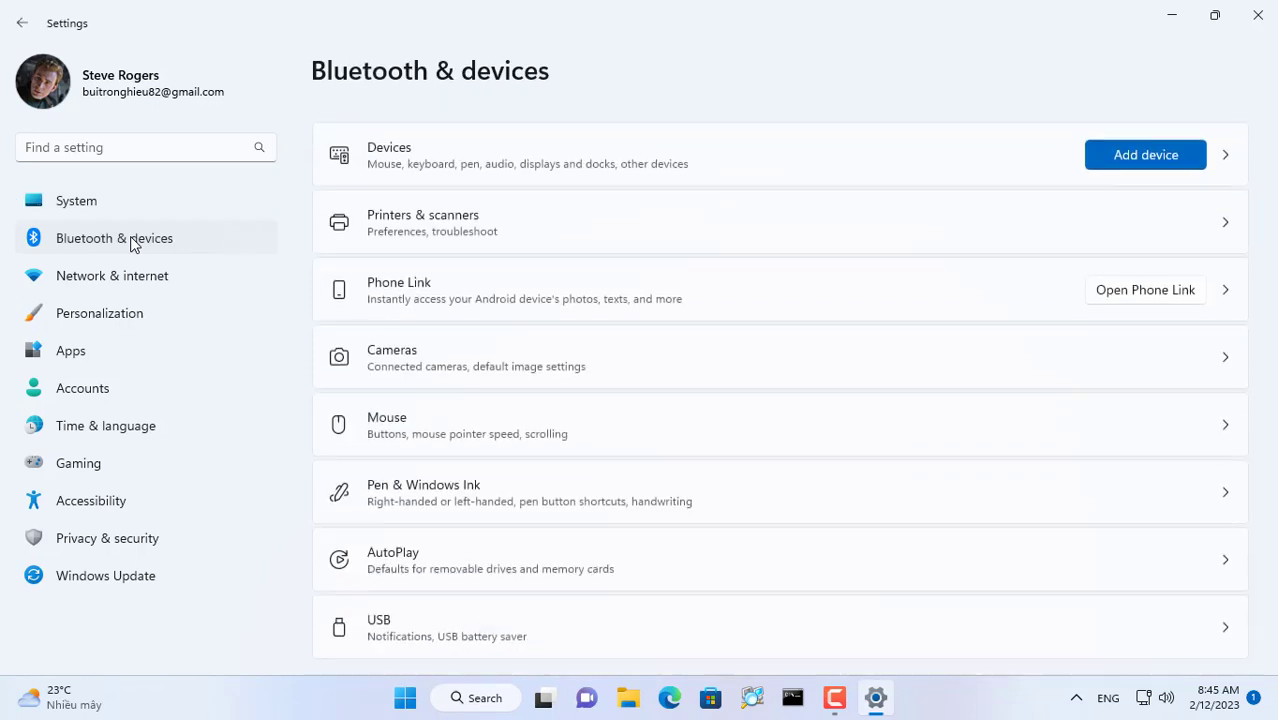
left_click(423, 222)
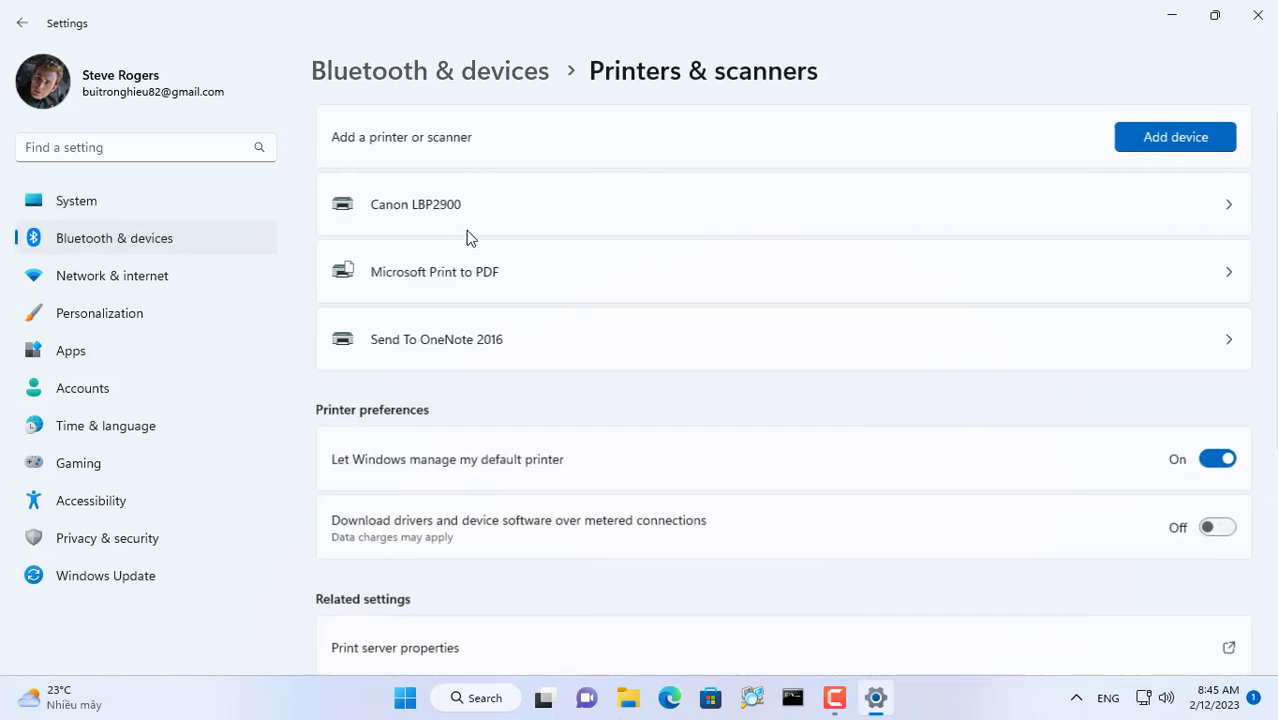
left_click(415, 204)
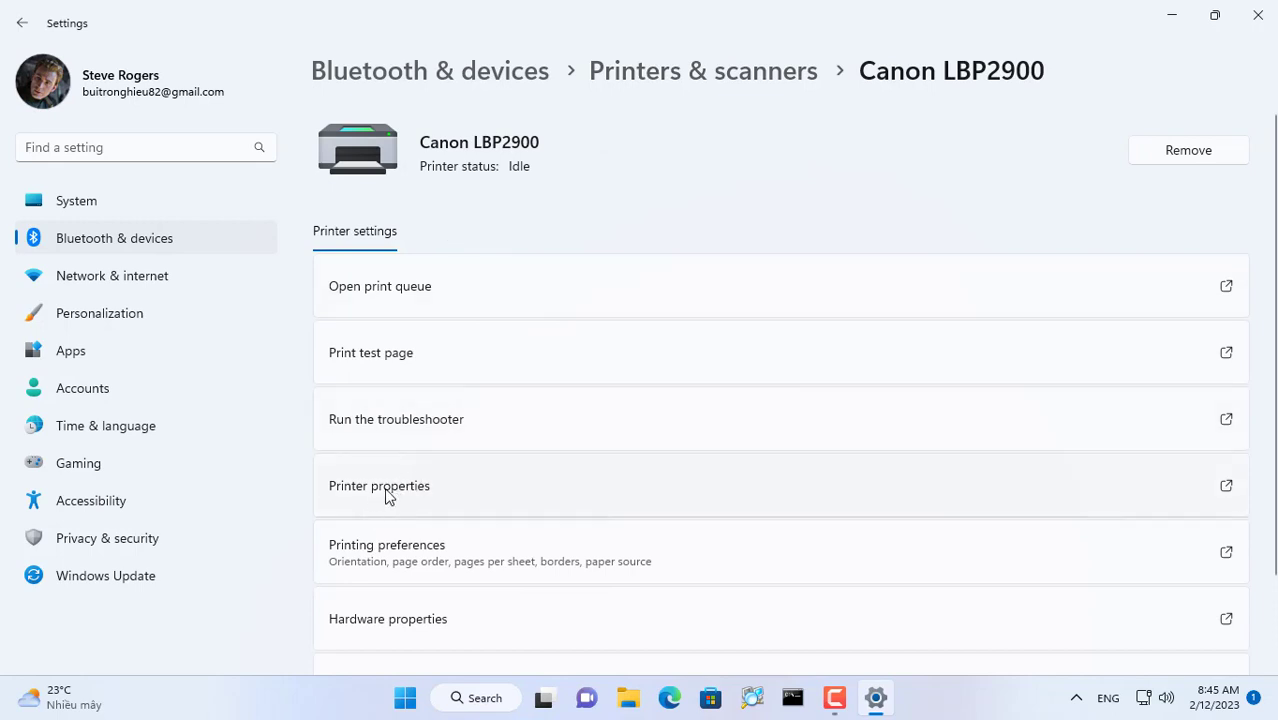
- Turn on sharing for Canon LBP2900 and review the netvn user's Security permissions
left_click(379, 485)
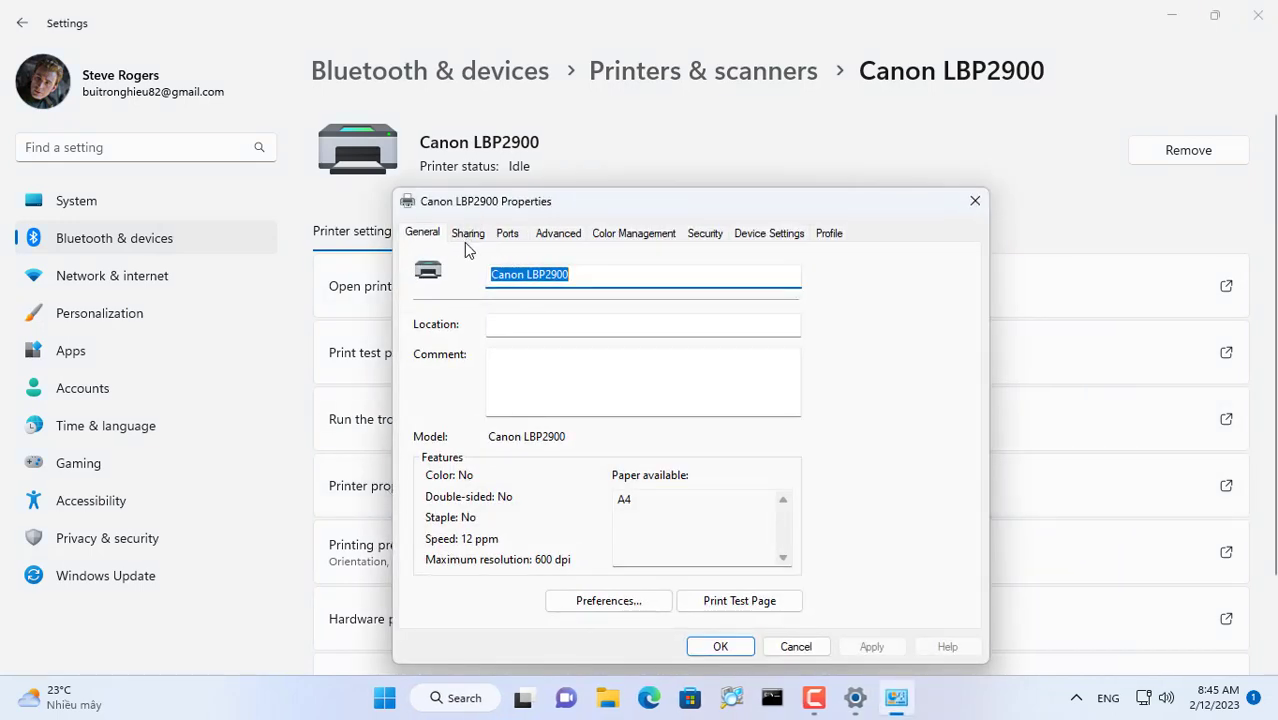
left_click(468, 232)
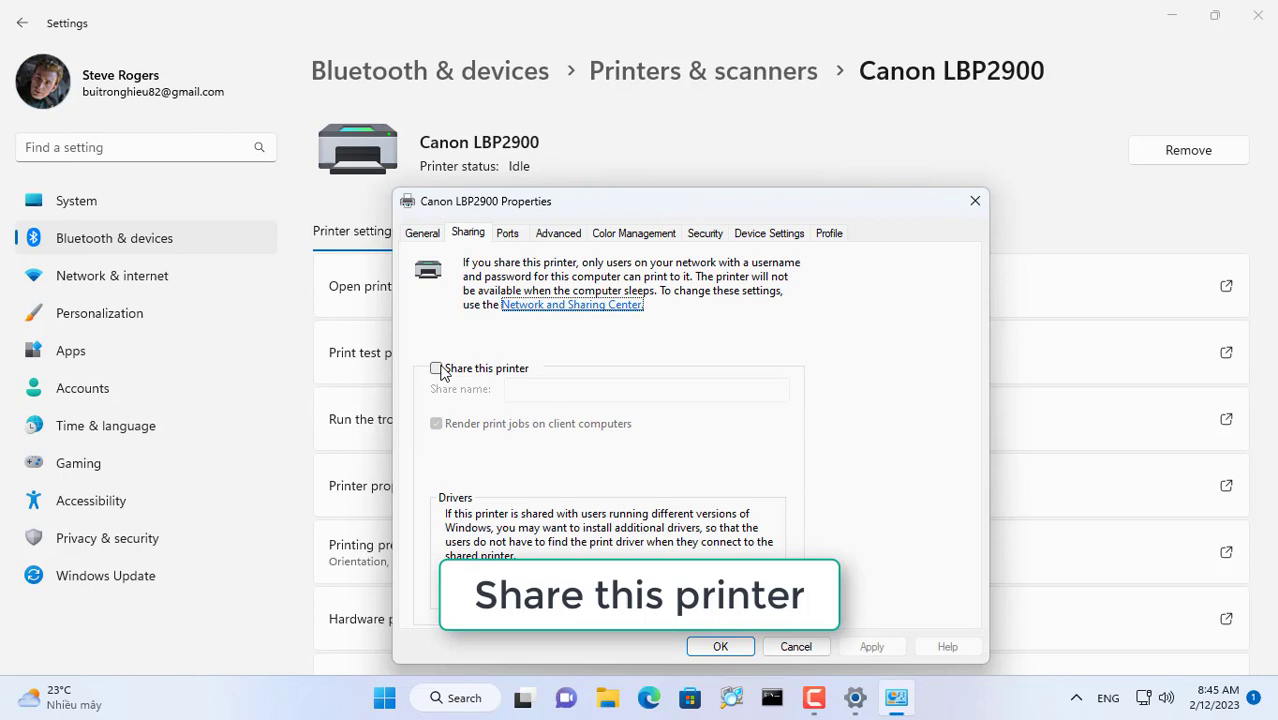
left_click(436, 368)
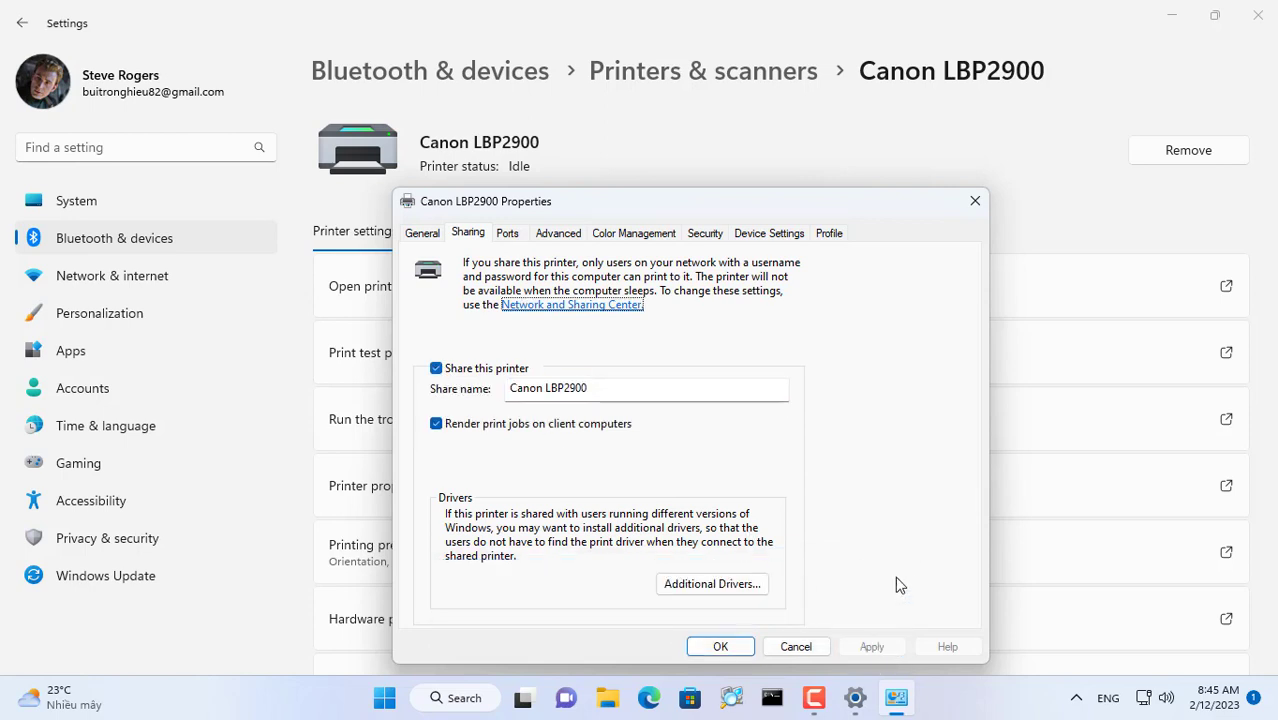
left_click(705, 233)
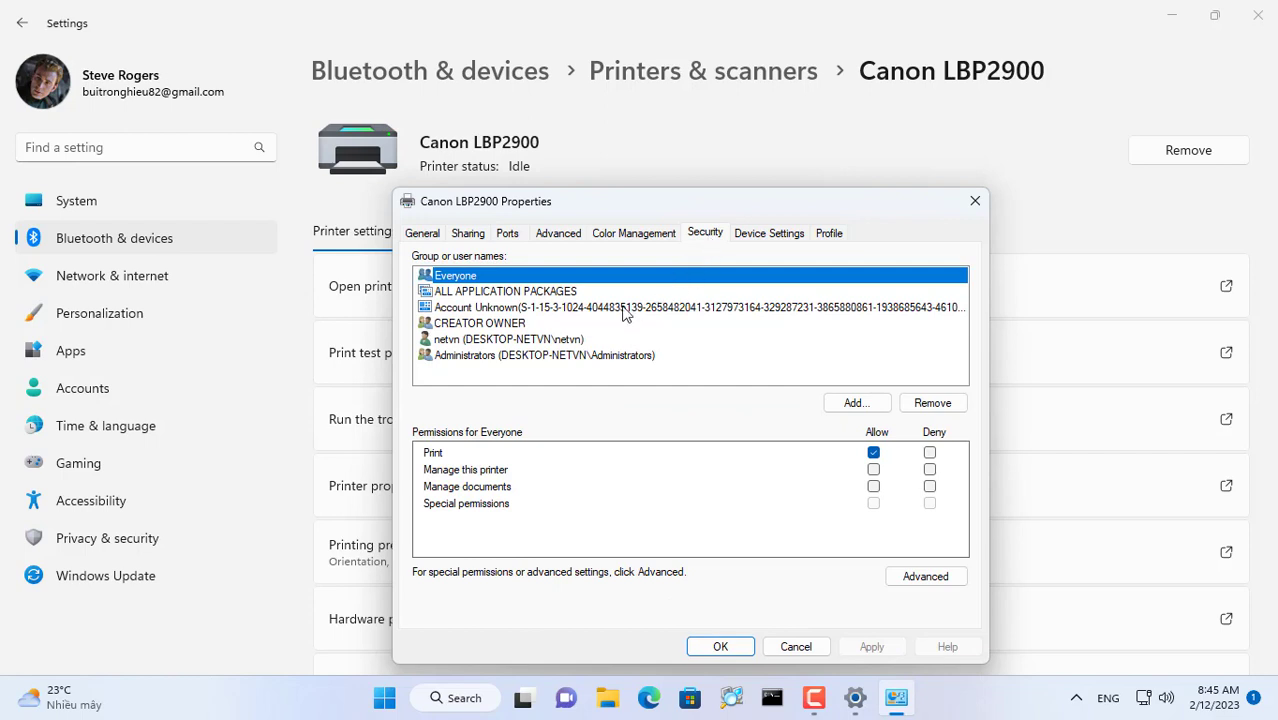
left_click(508, 339)
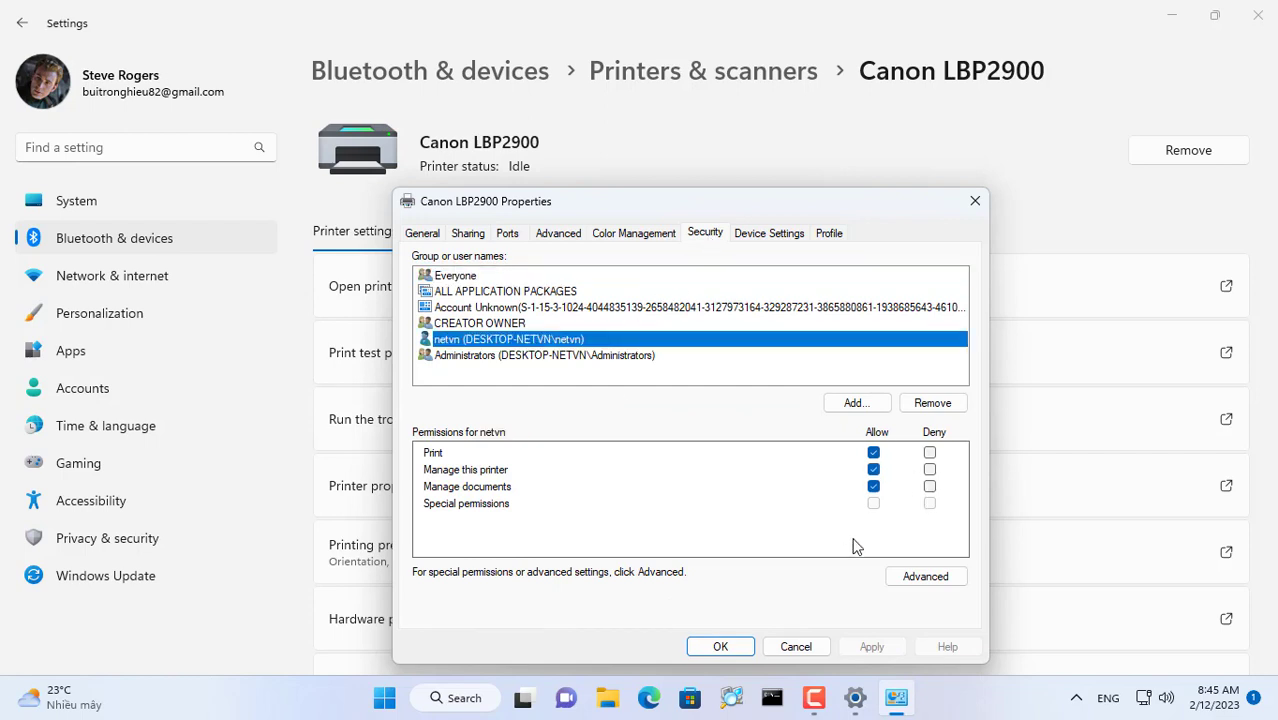
left_click(467, 233)
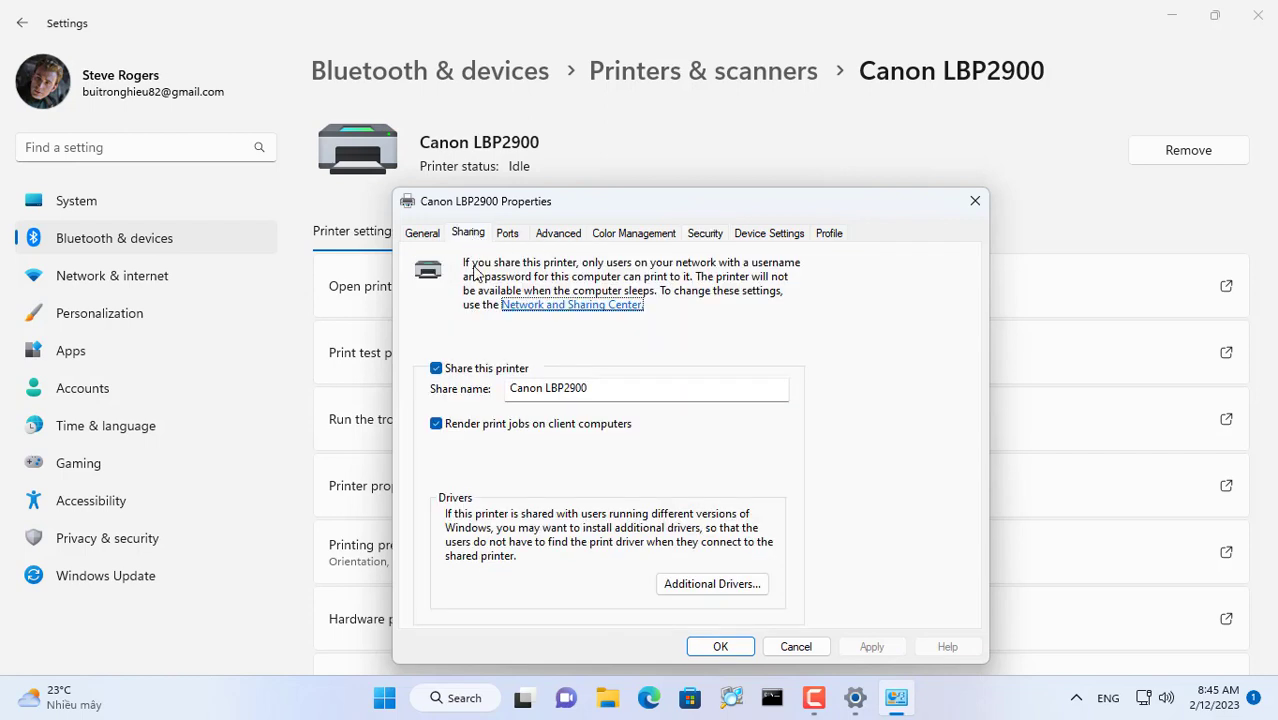
- Check advanced sharing settings, then view Ethernet properties for the Private network profile
left_click(571, 304)
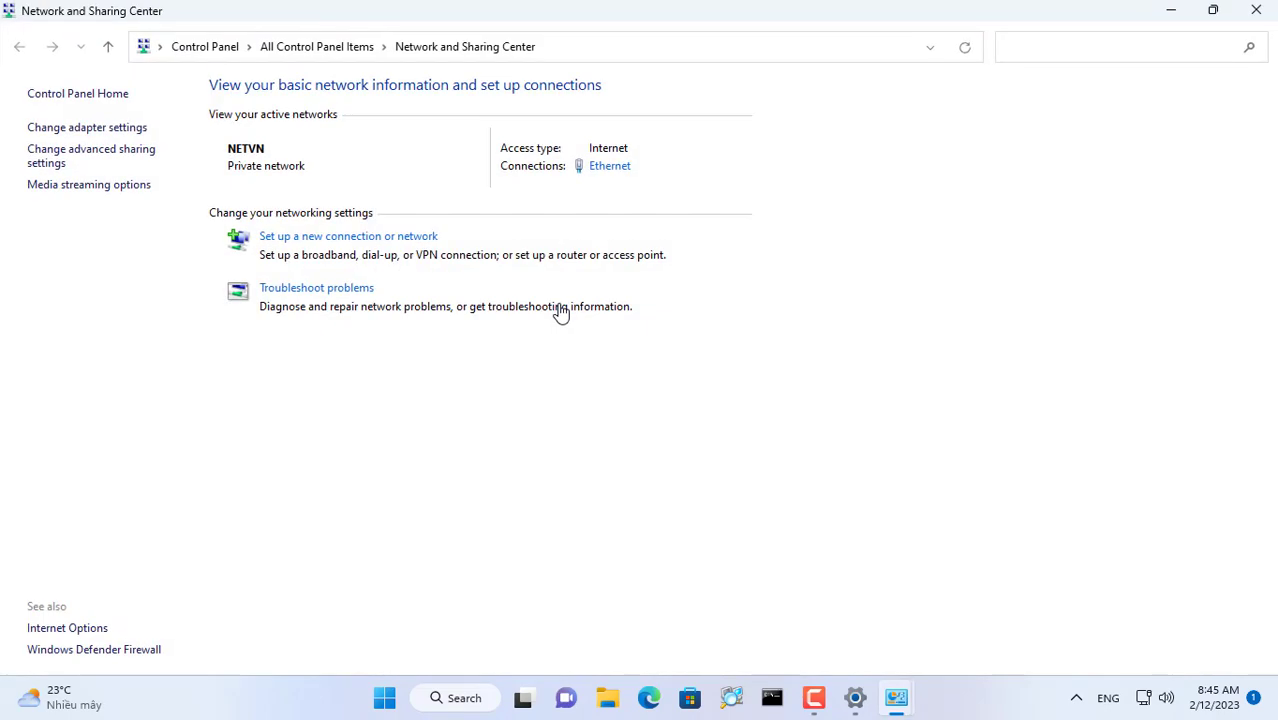
mouse_move(91, 155)
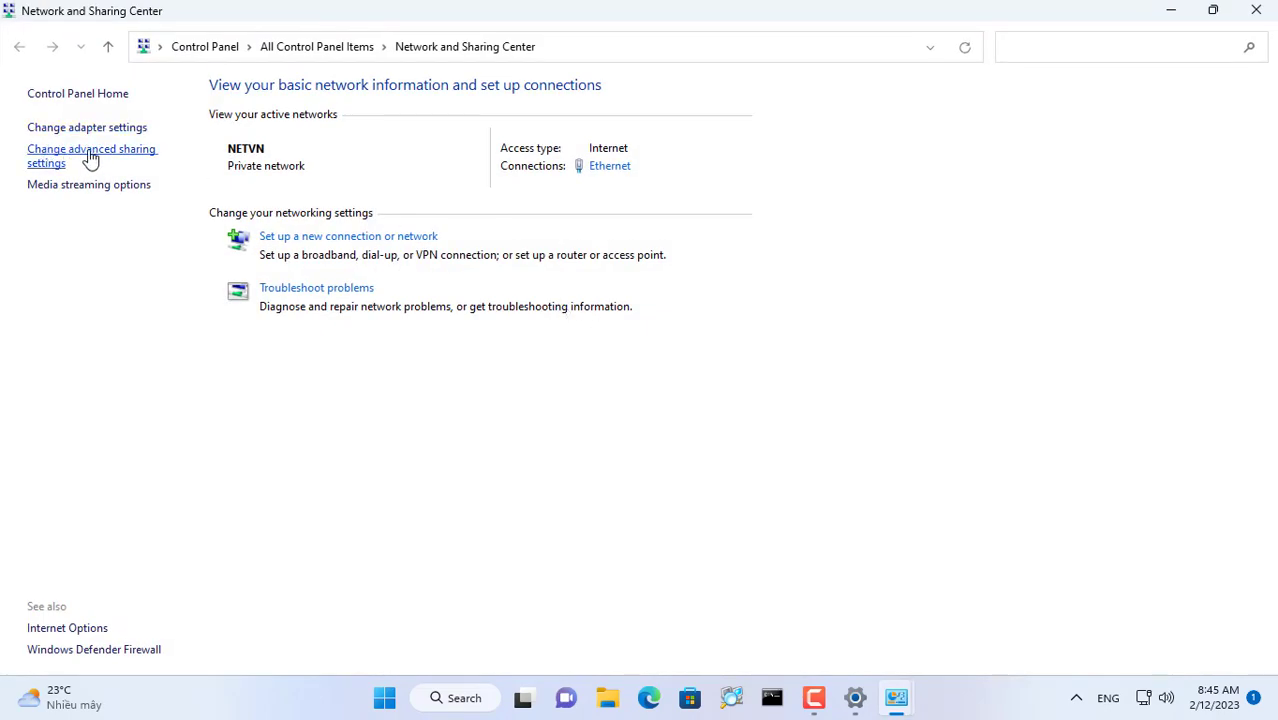
left_click(91, 156)
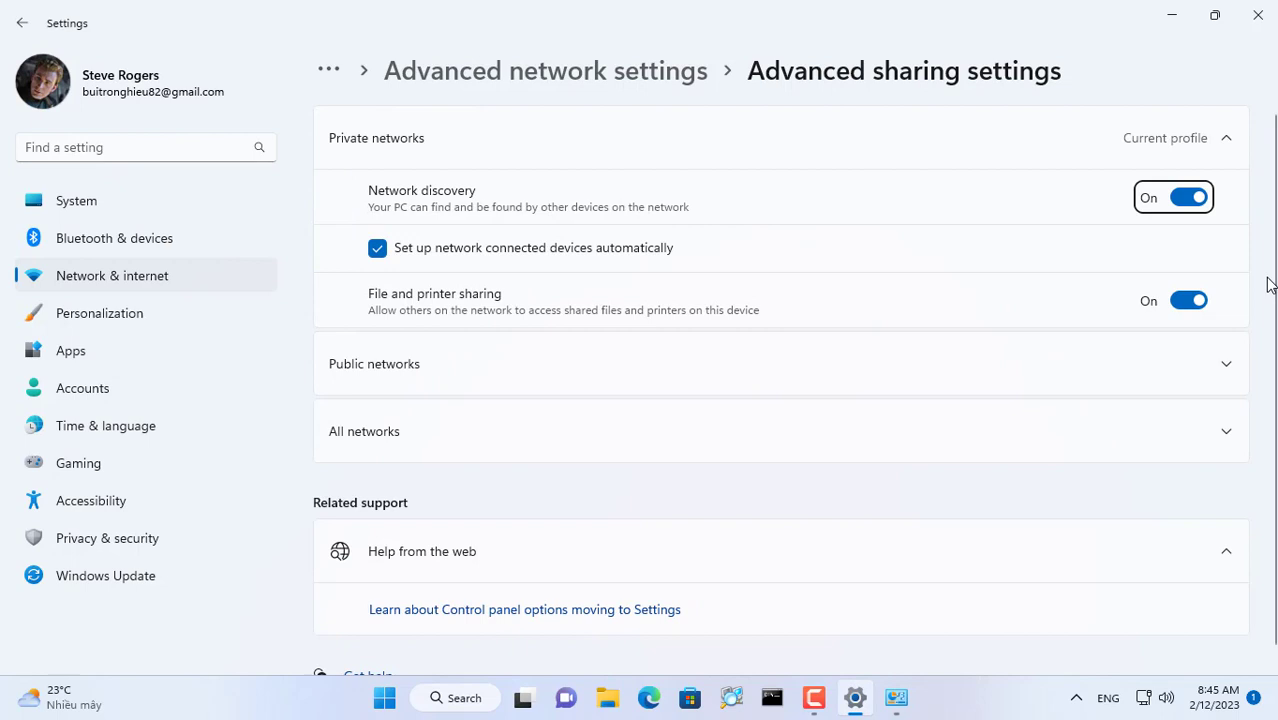
mouse_move(1190, 340)
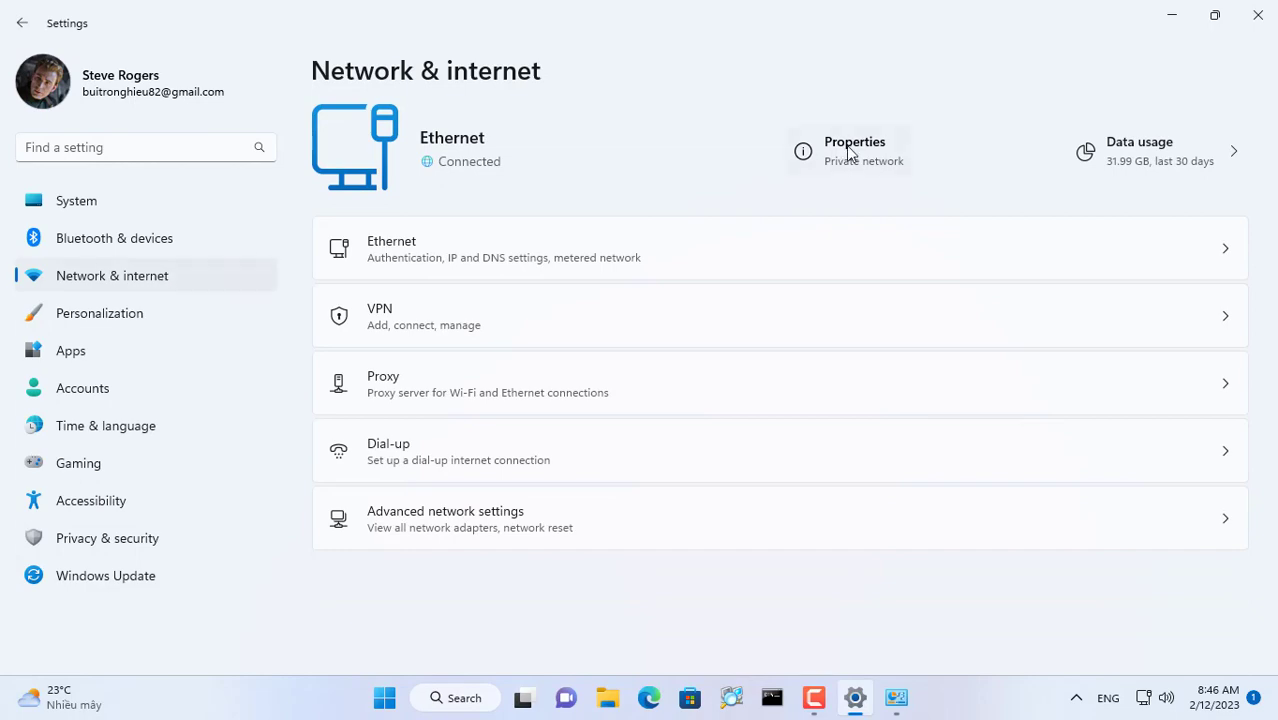
left_click(854, 150)
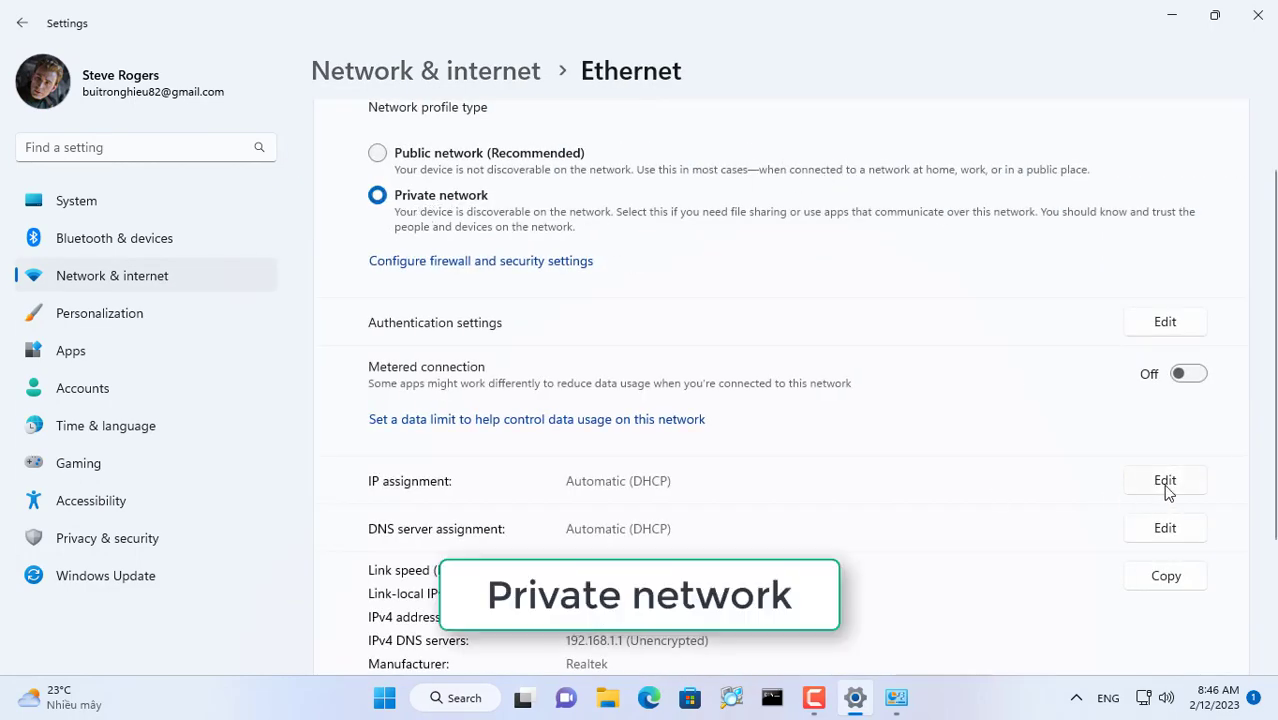
- Give Ethernet manual IPv4 192.168.1.65, mask 255.255.255.0, gateway 192.168.1.1, DNS 8.8.8.8/8.8.4.4
left_click(1164, 480)
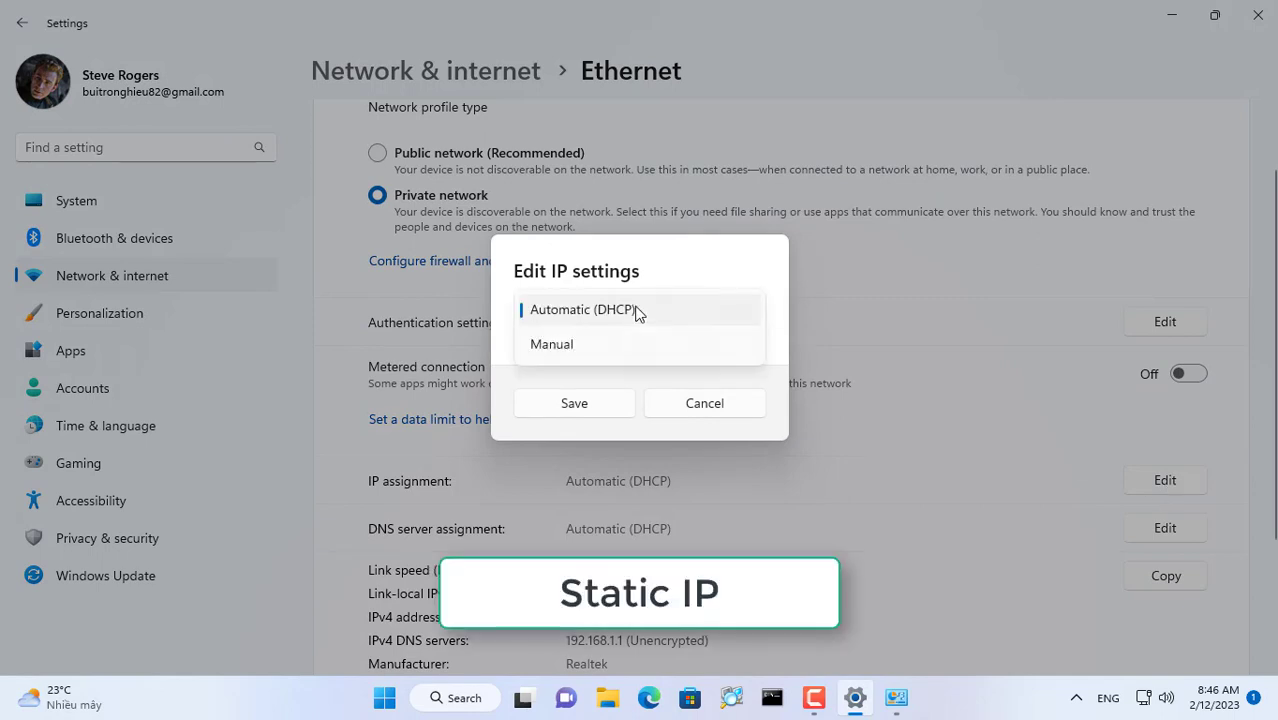
left_click(551, 343)
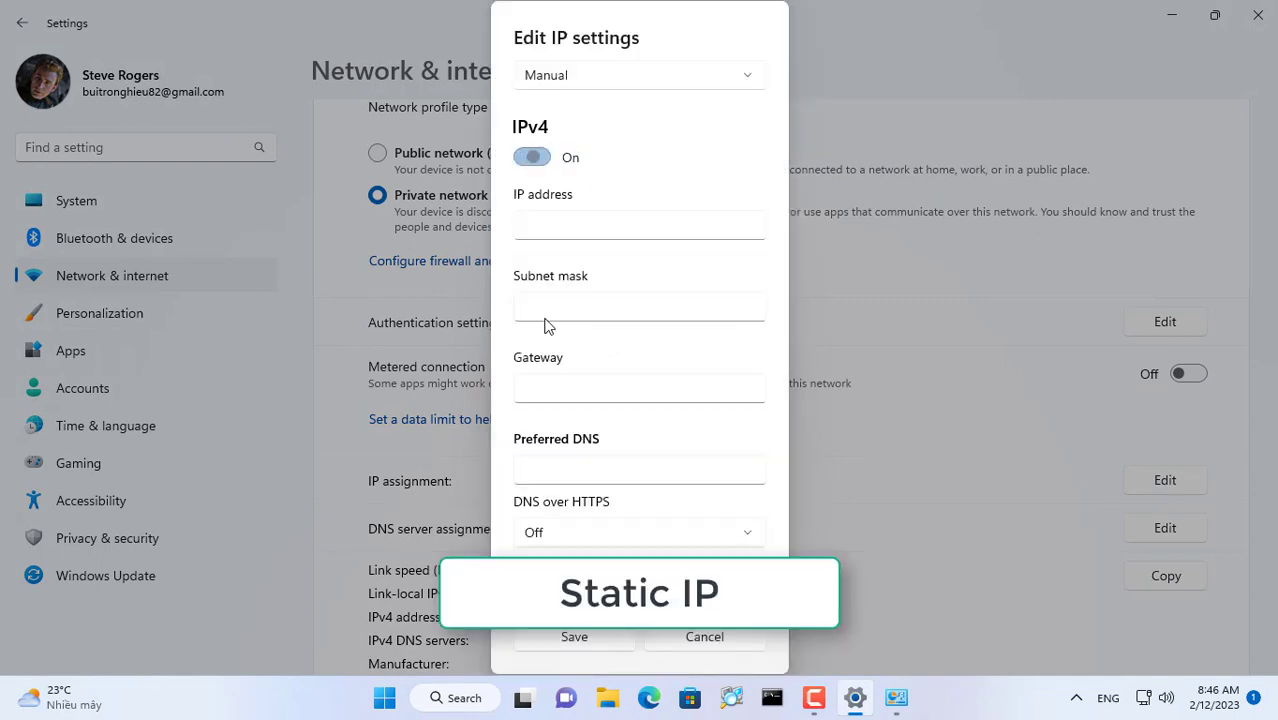
type("192.168.1.65")
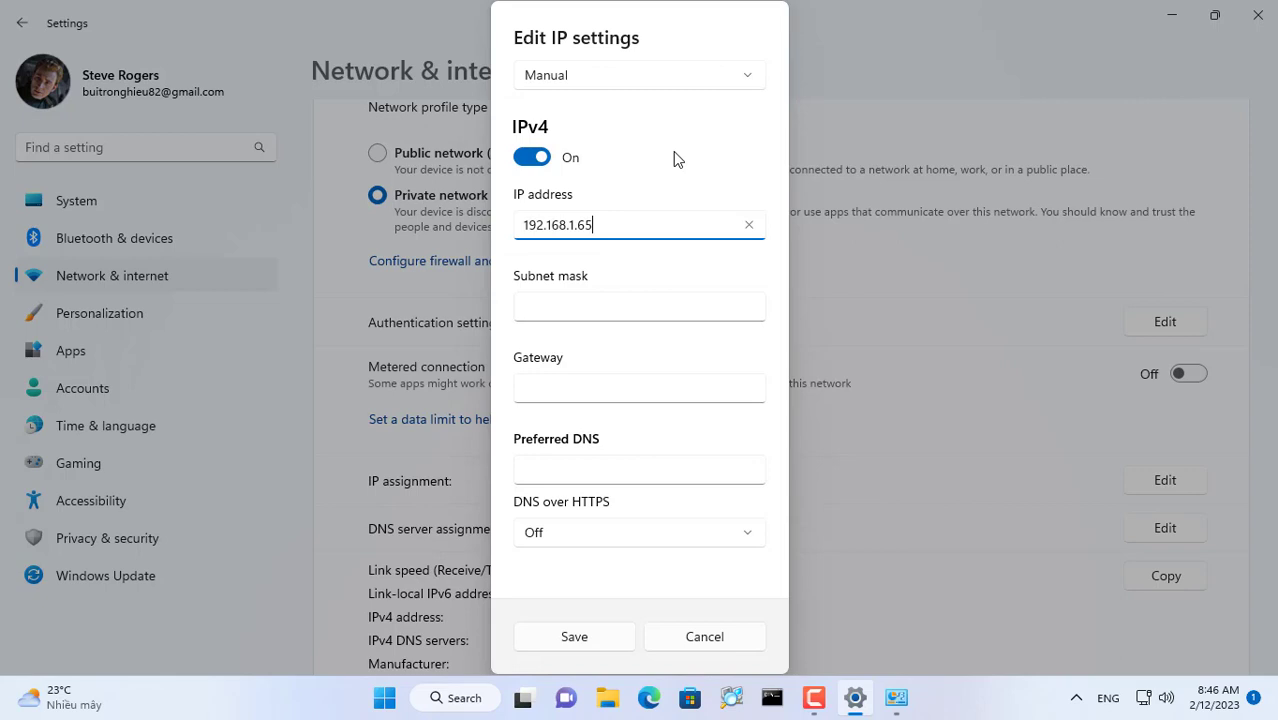
type("255.255.255.0")
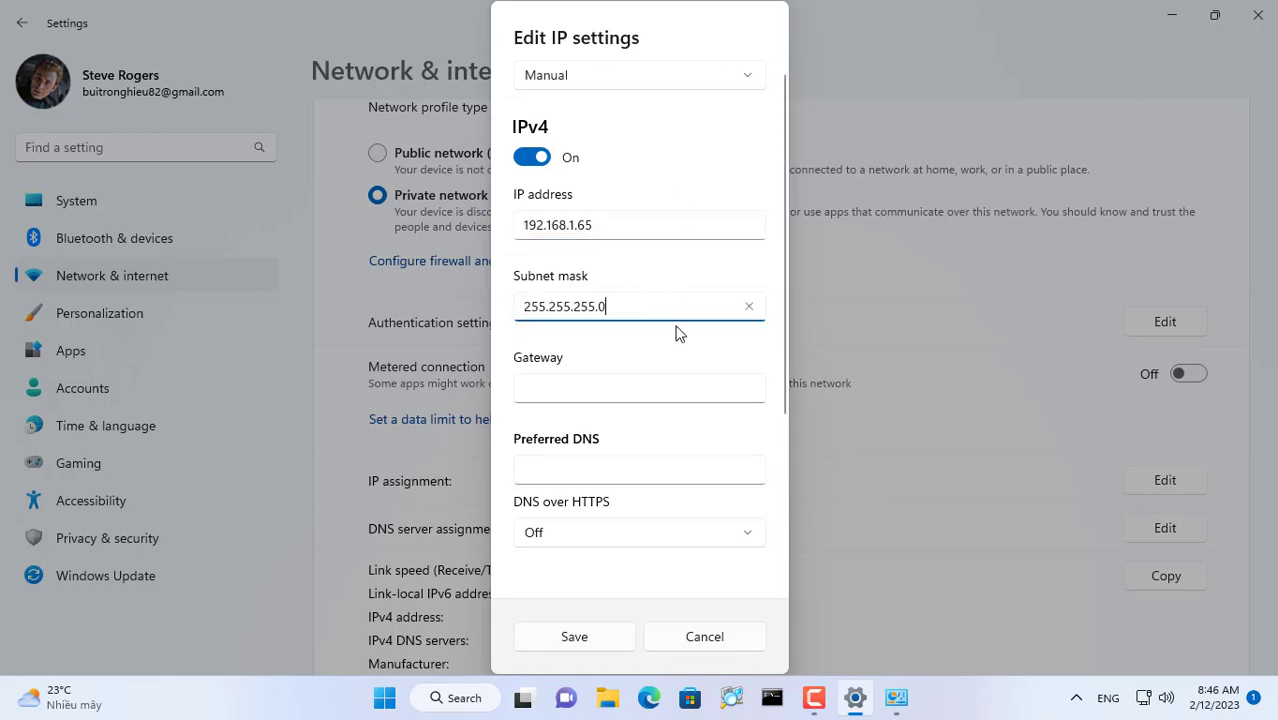
type("192.168.1.1")
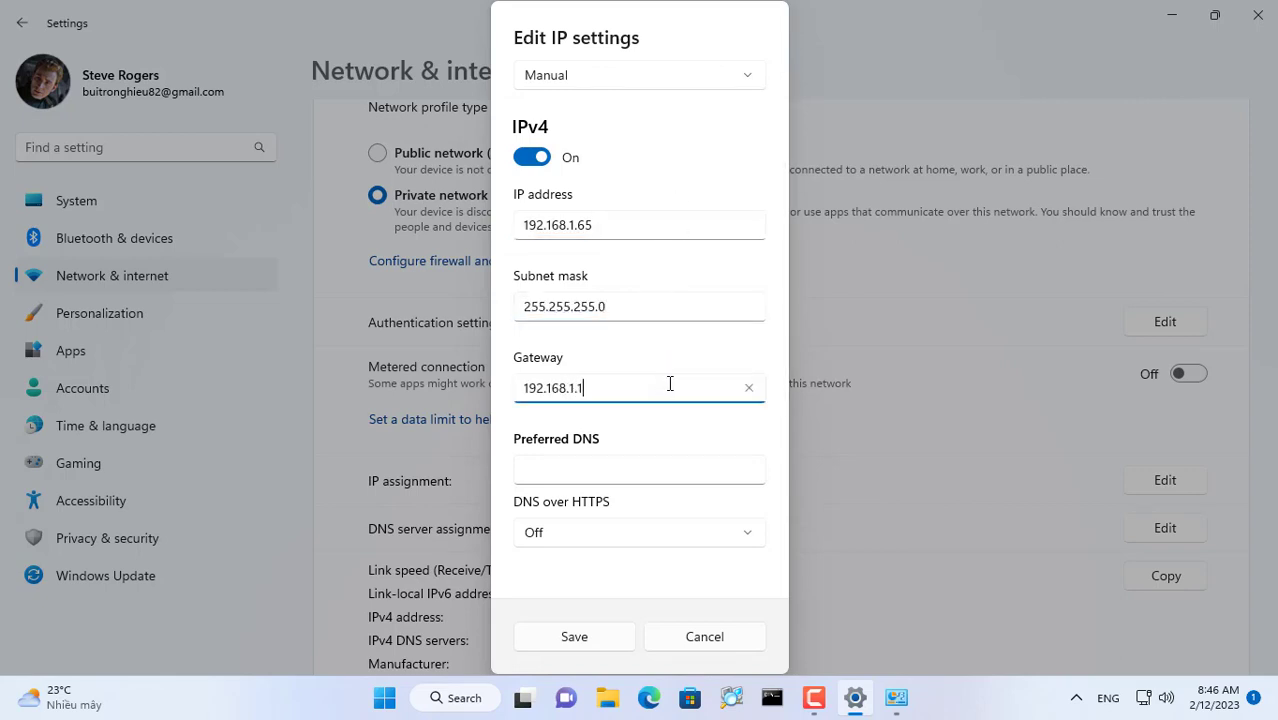
scroll("down", 3)
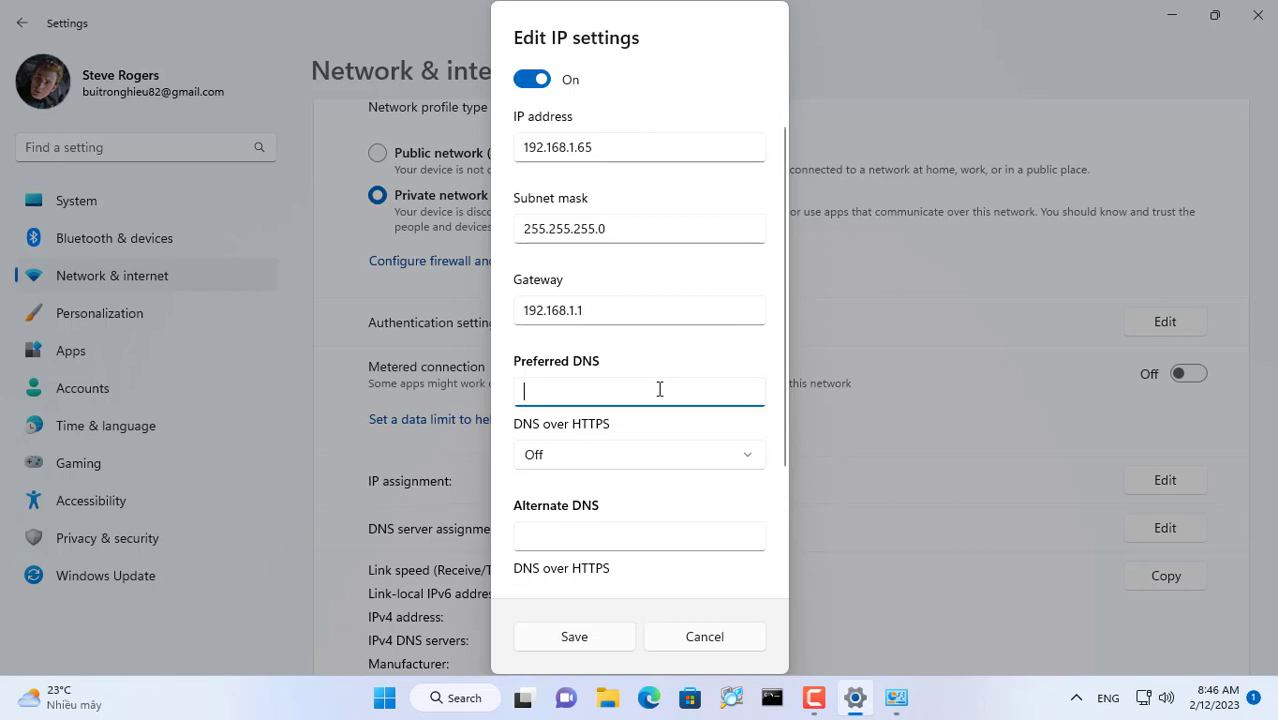
type("8.8.8.8")
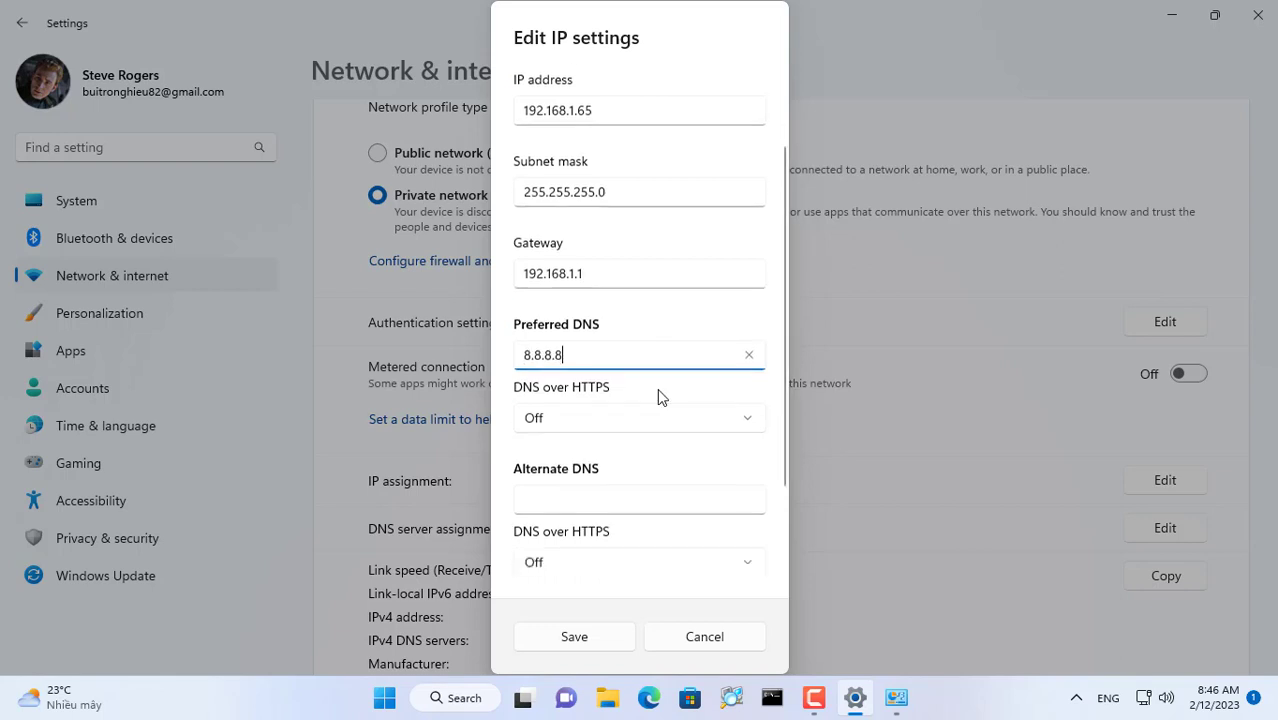
type("8.8.4.4")
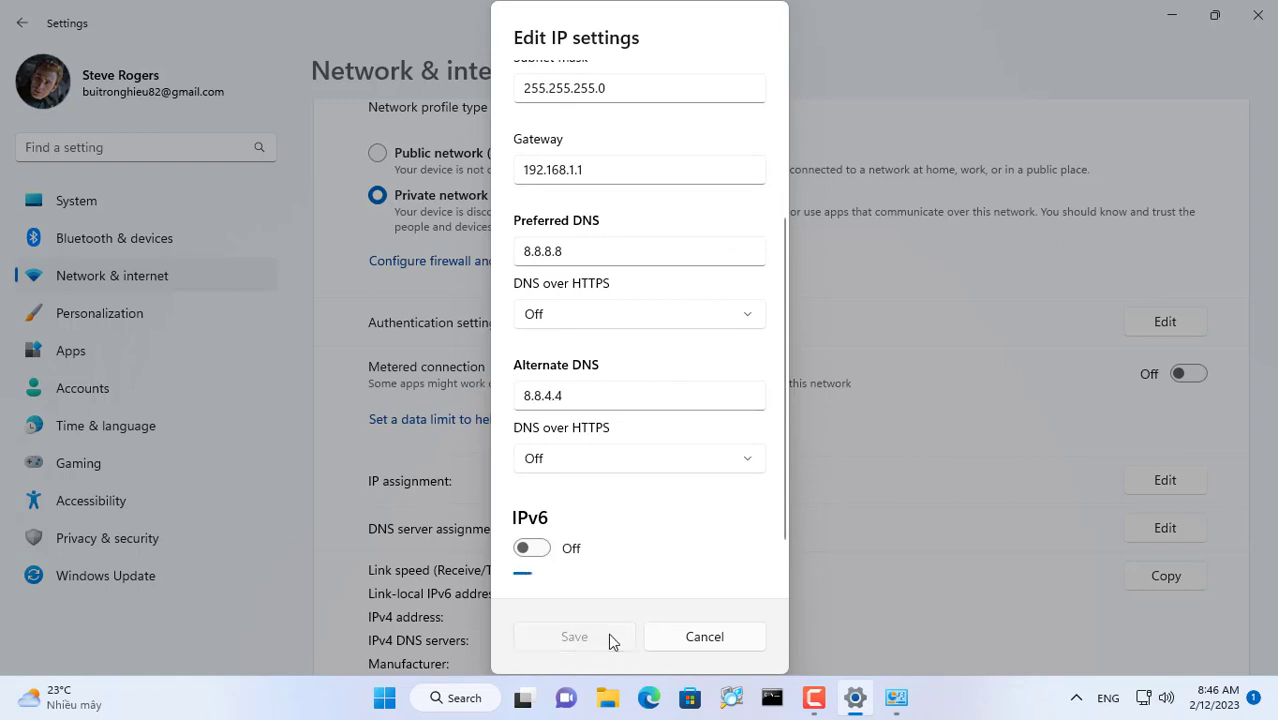
left_click(574, 636)
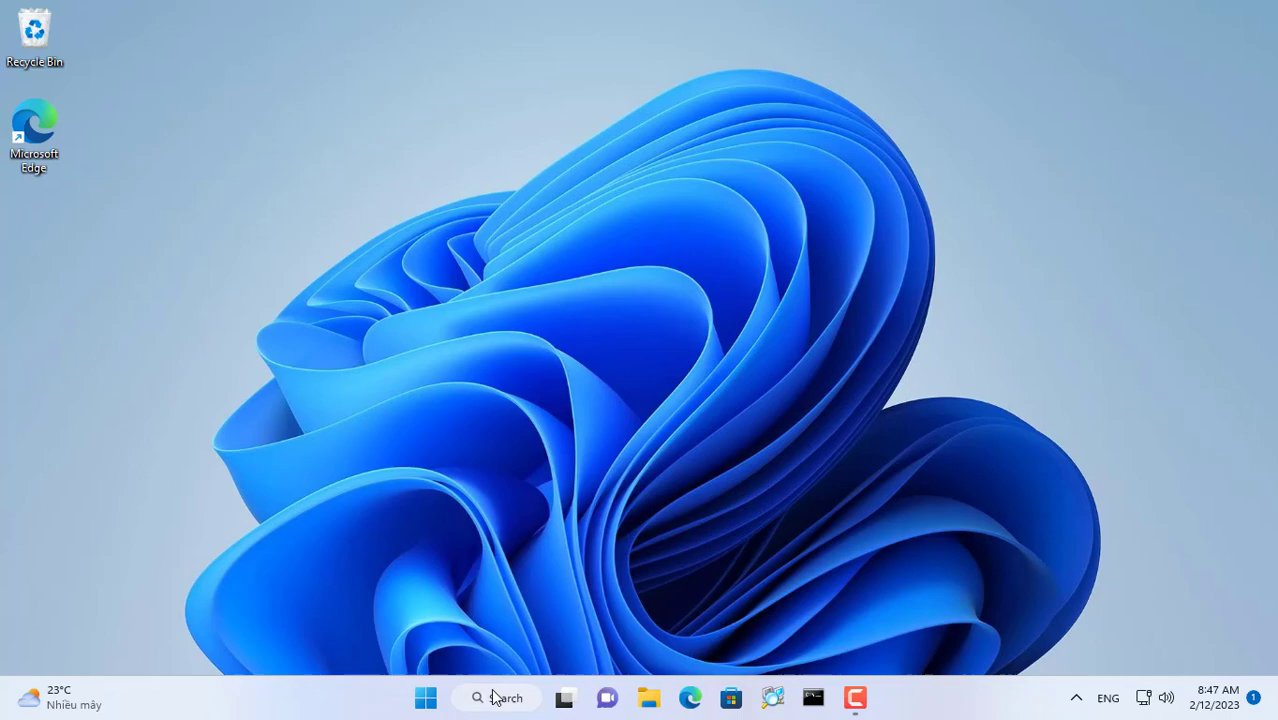
- Open the firewall's allowed apps list and unlock it with Change settings
left_click(497, 697)
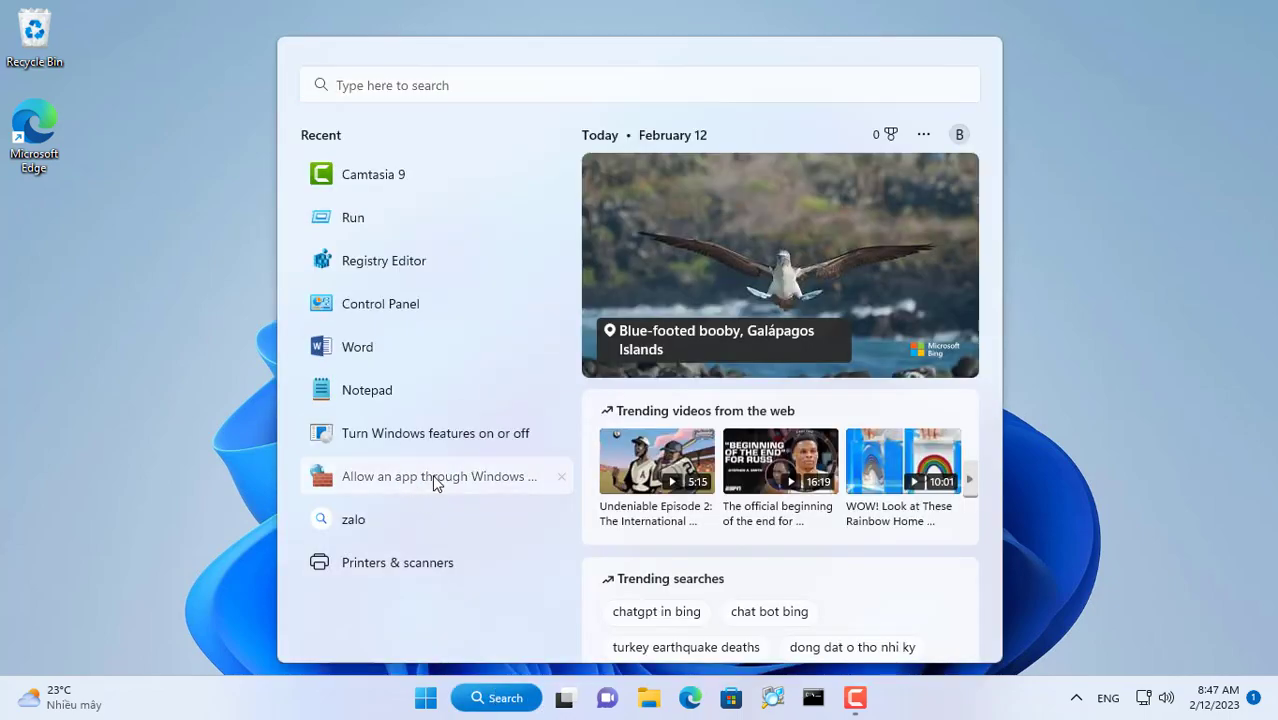
left_click(437, 476)
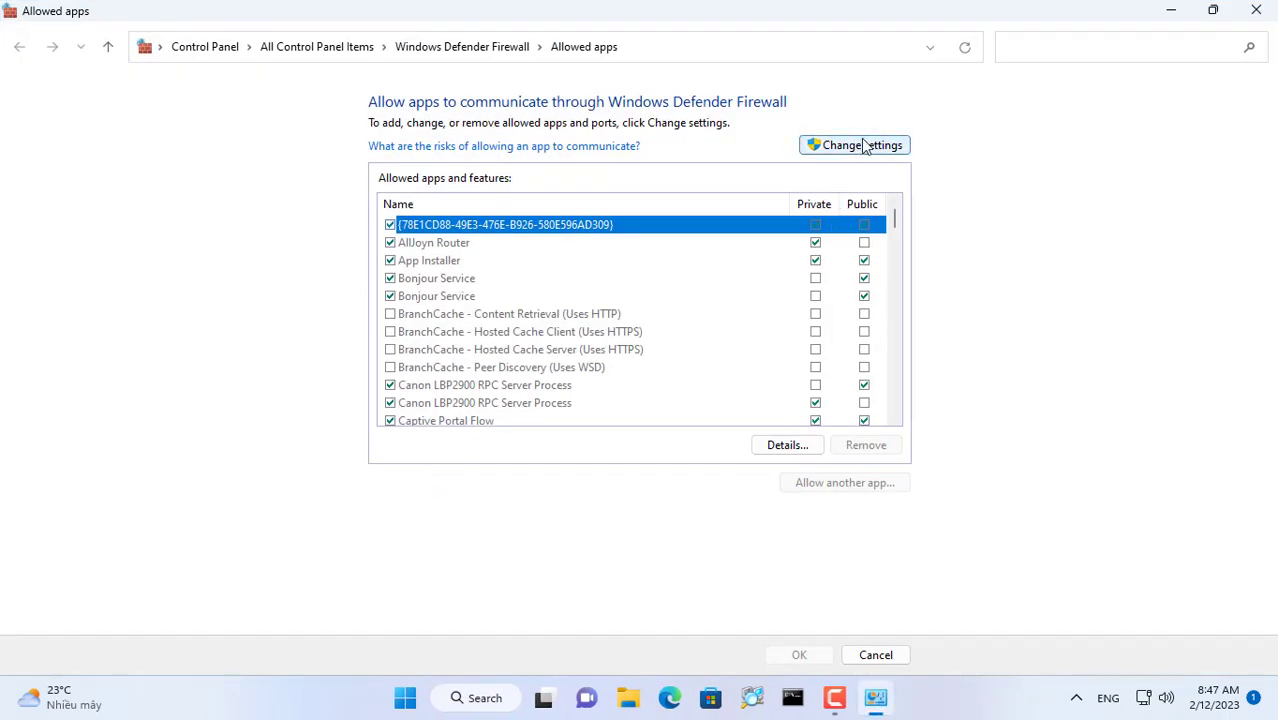
left_click(854, 145)
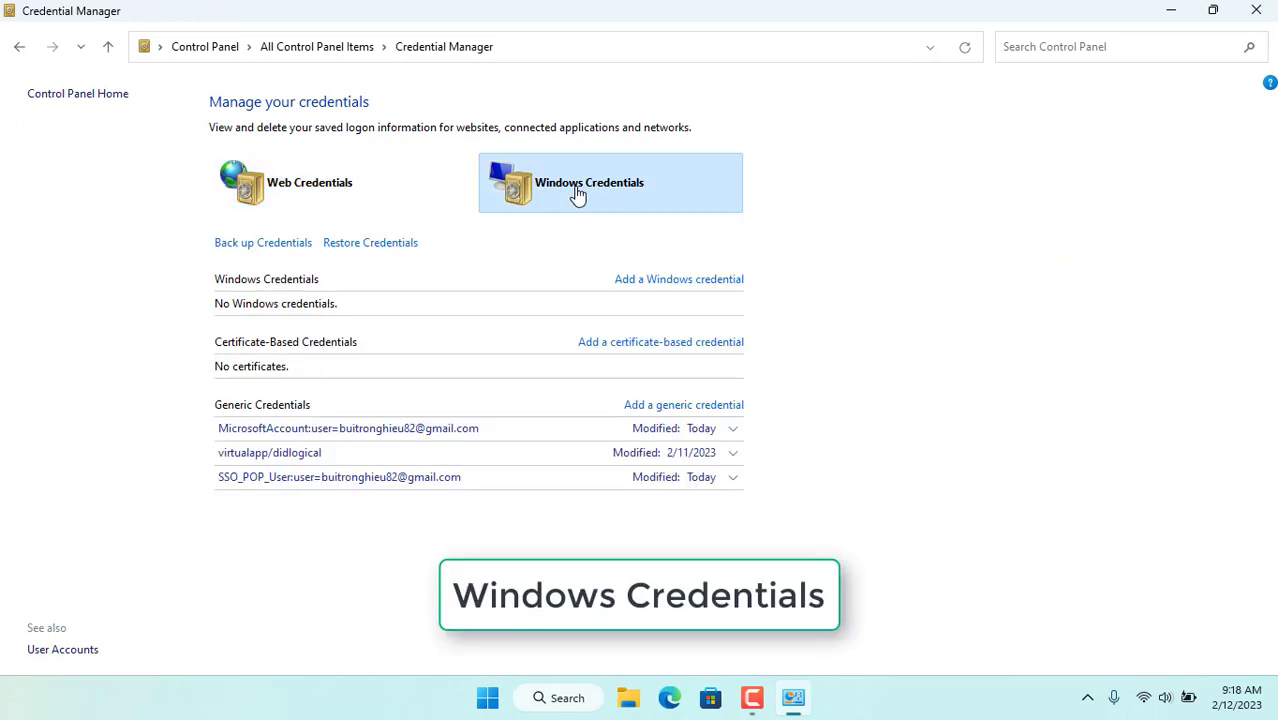
- Add a Windows credential for 192.168.1.65 with user netvn, then close Credential Manager
left_click(678, 279)
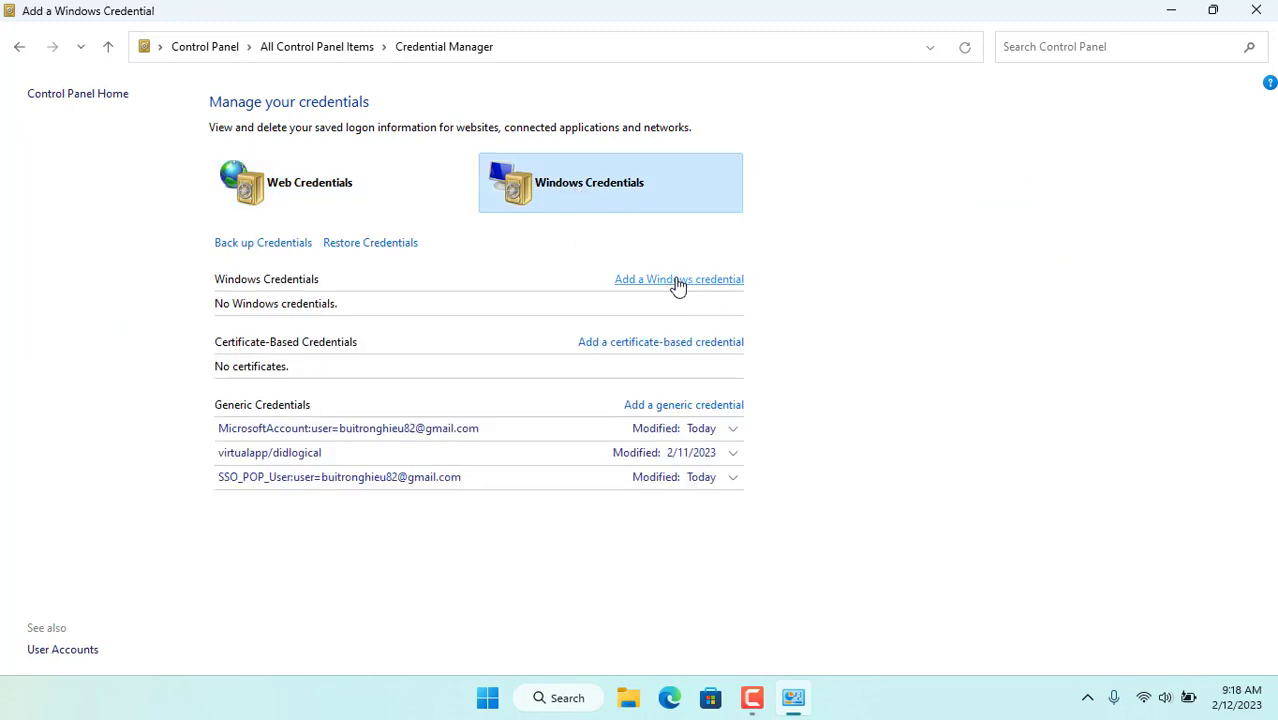
left_click(678, 279)
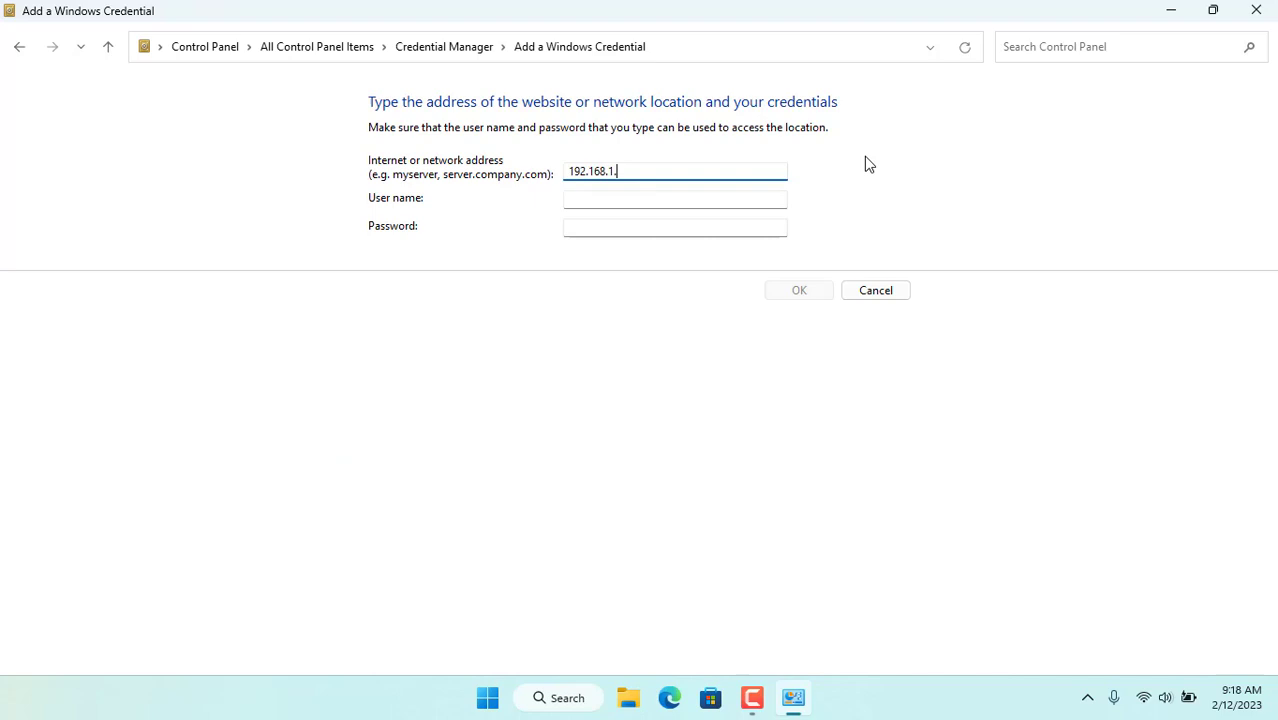
type("netvn")
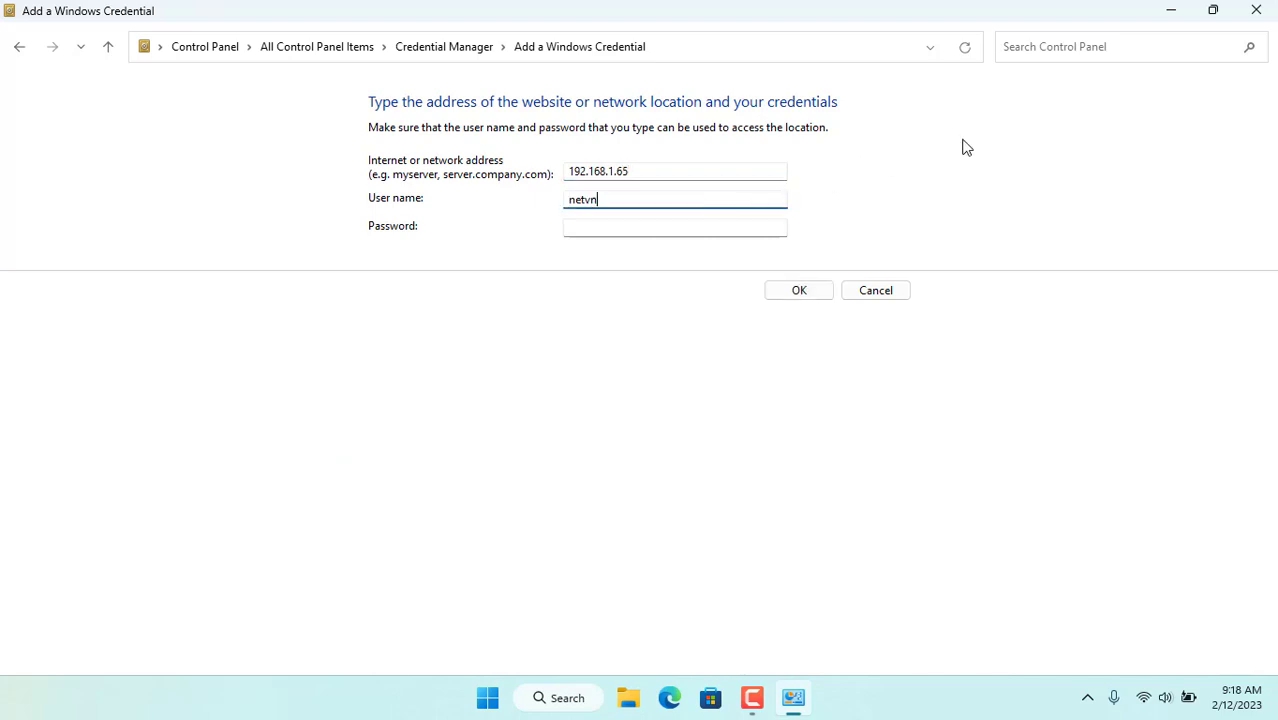
type("••••")
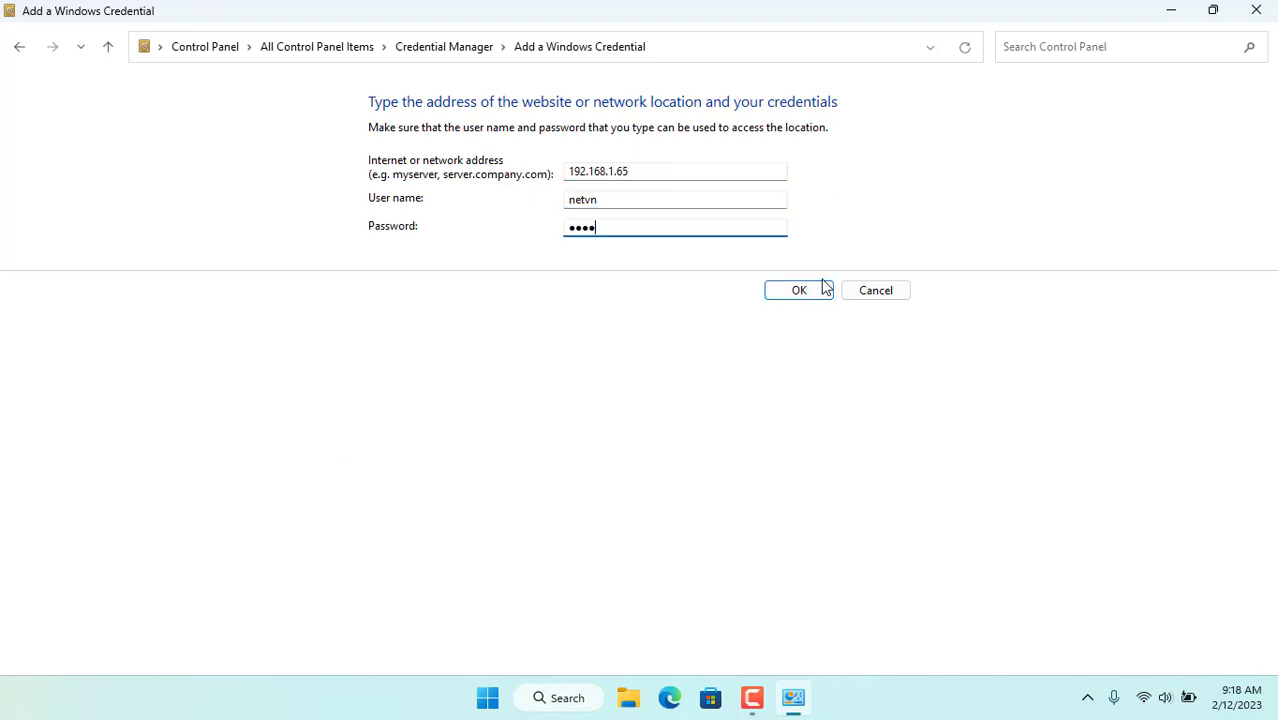
left_click(799, 290)
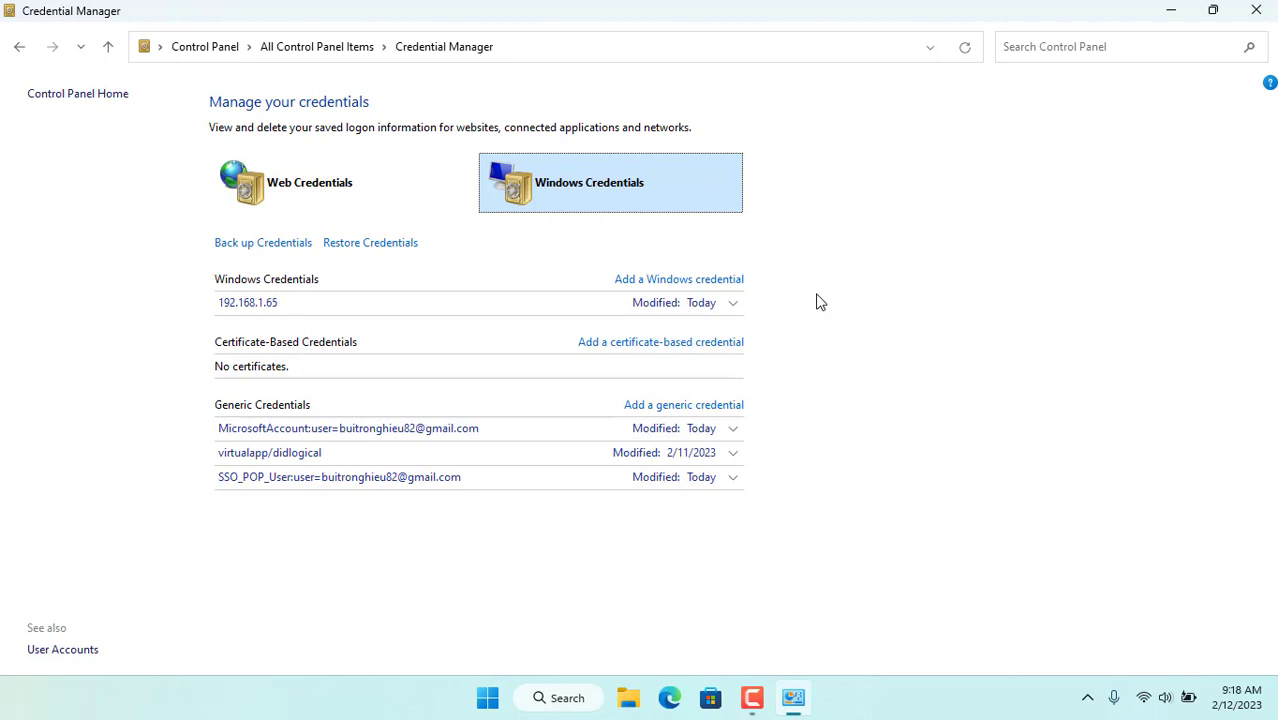
left_click(731, 302)
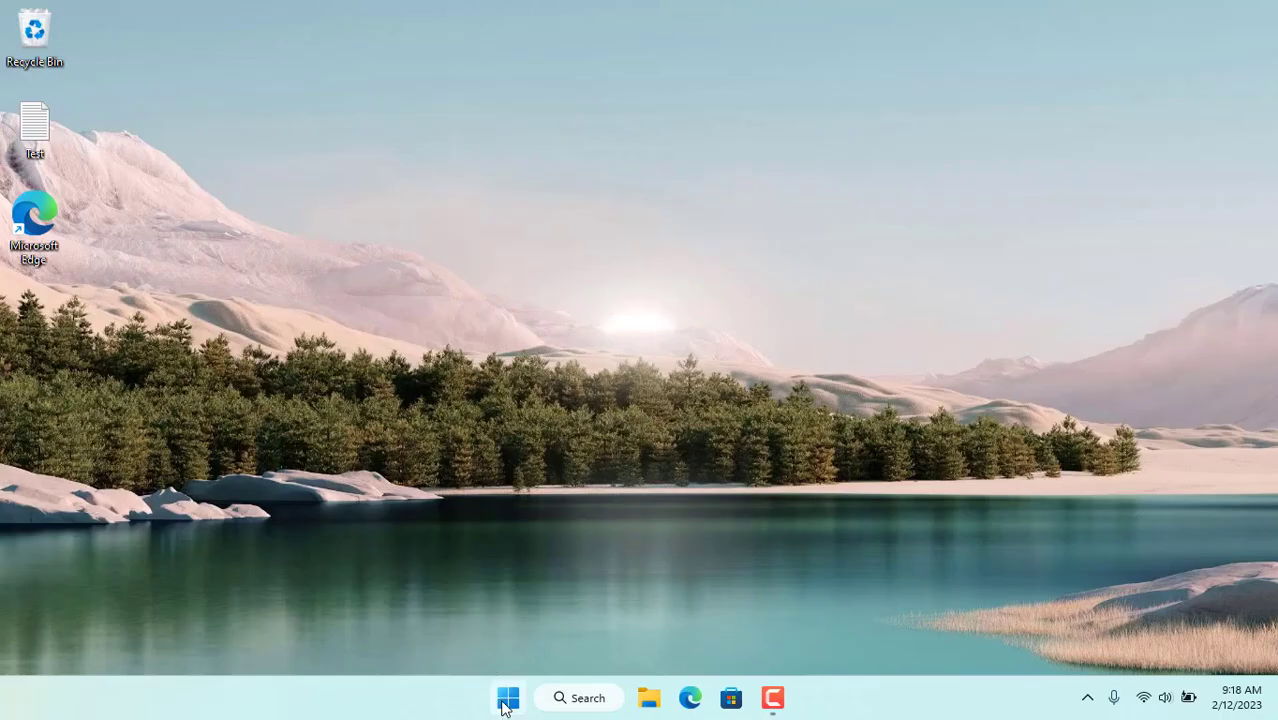
- Open Settings at Bluetooth & devices > Printers & scanners
left_click(508, 697)
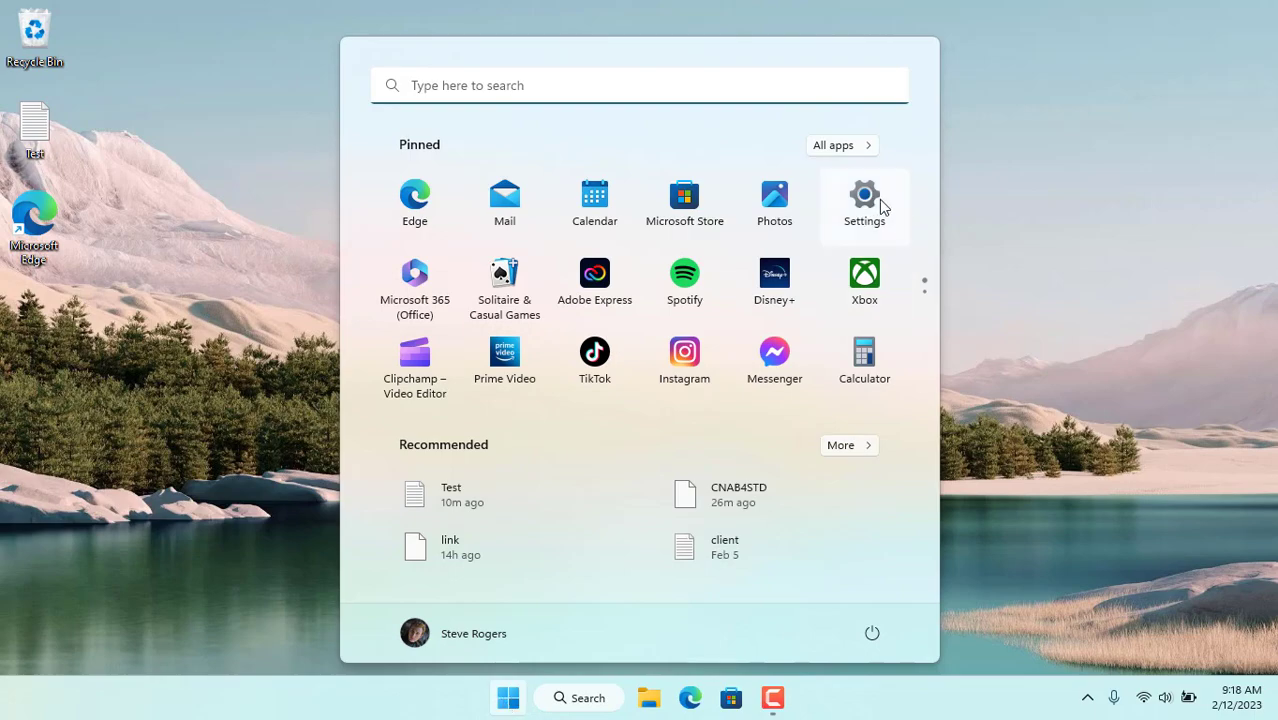
left_click(864, 200)
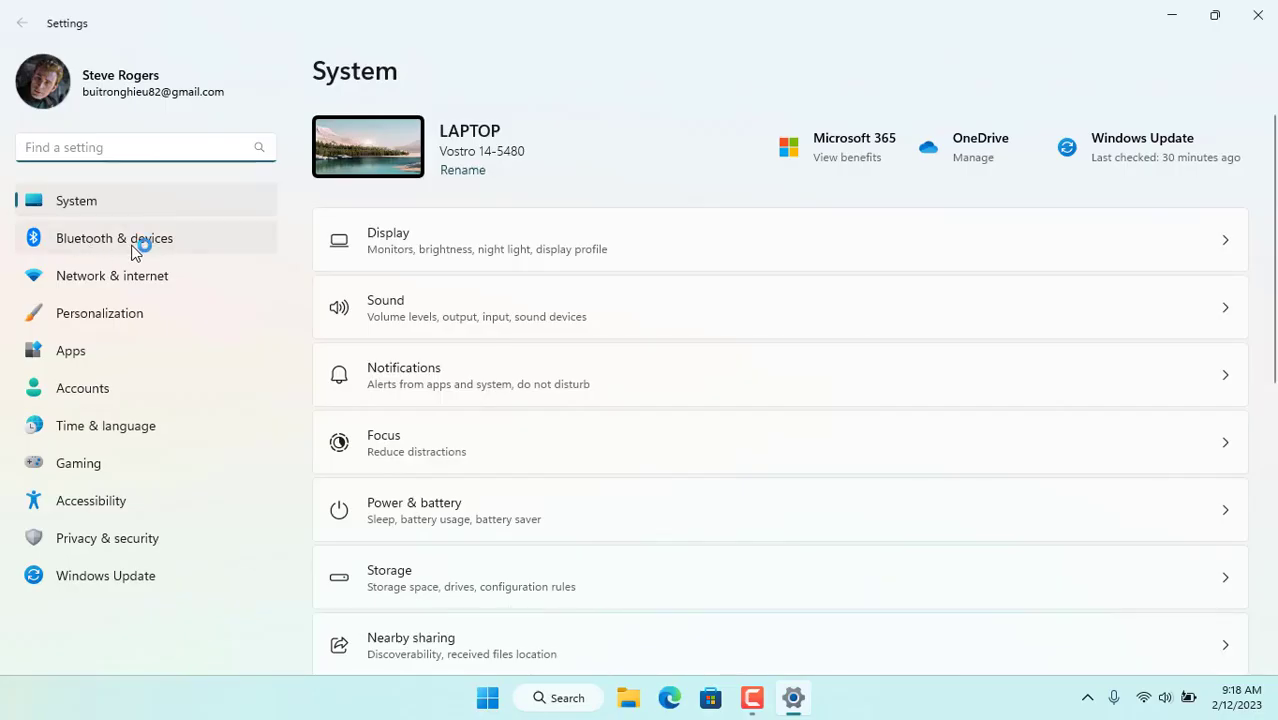
left_click(114, 238)
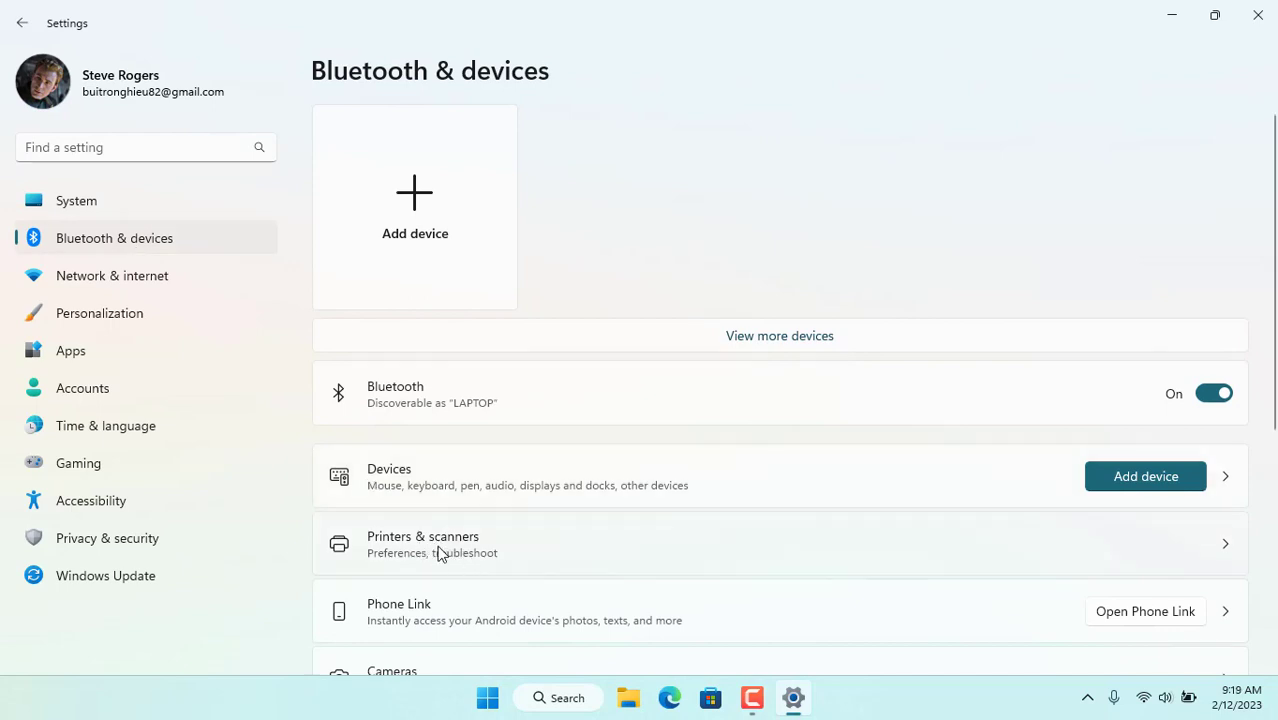
left_click(430, 544)
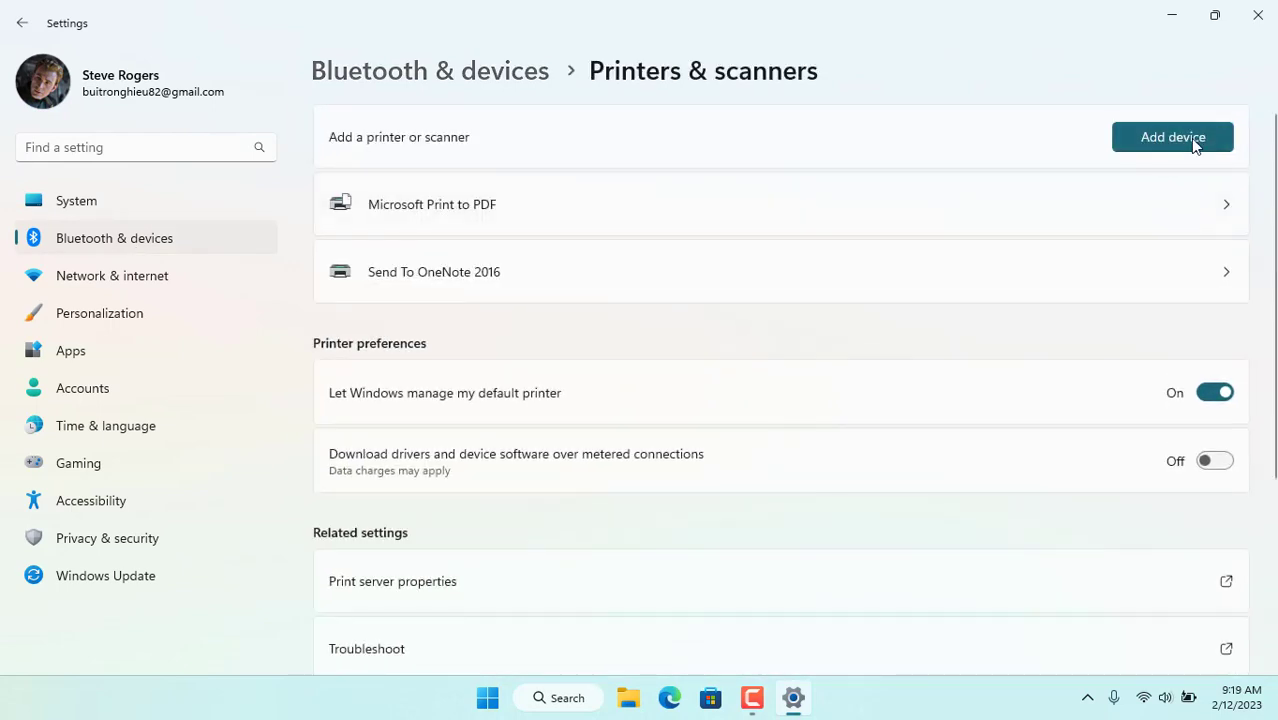
- Start adding a printer manually as a local printer with manual settings
left_click(1172, 137)
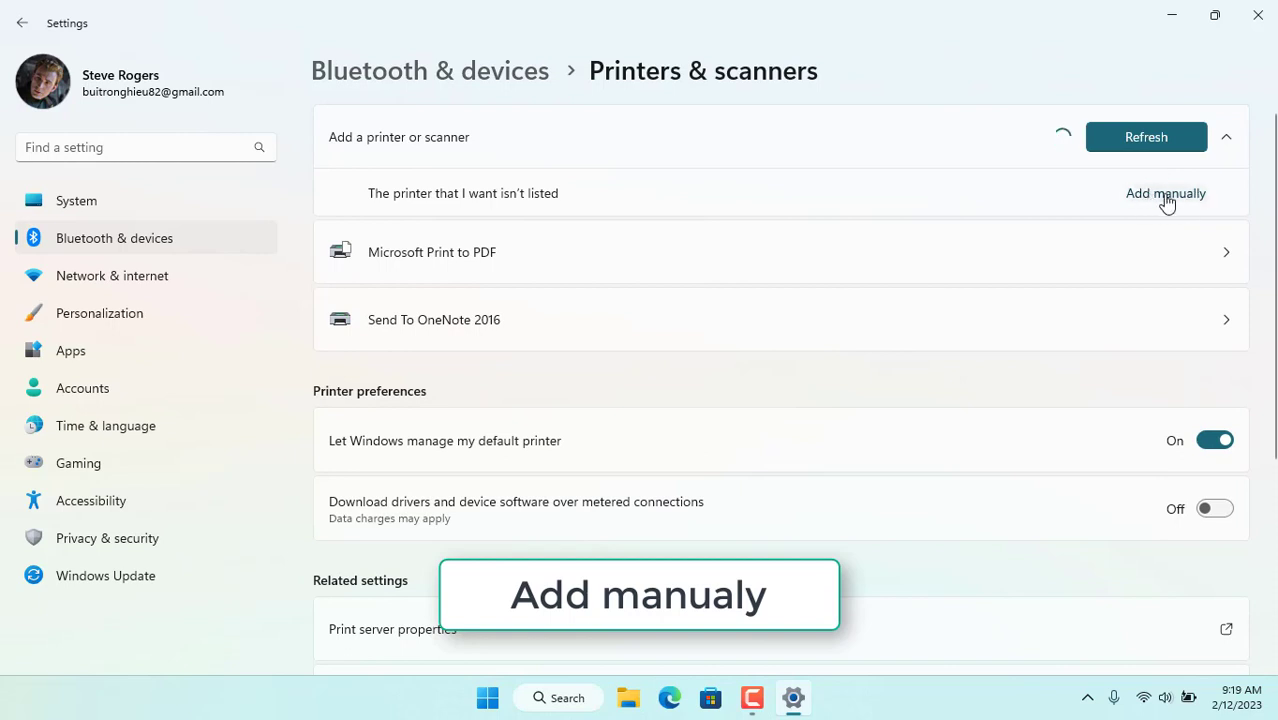
left_click(1166, 193)
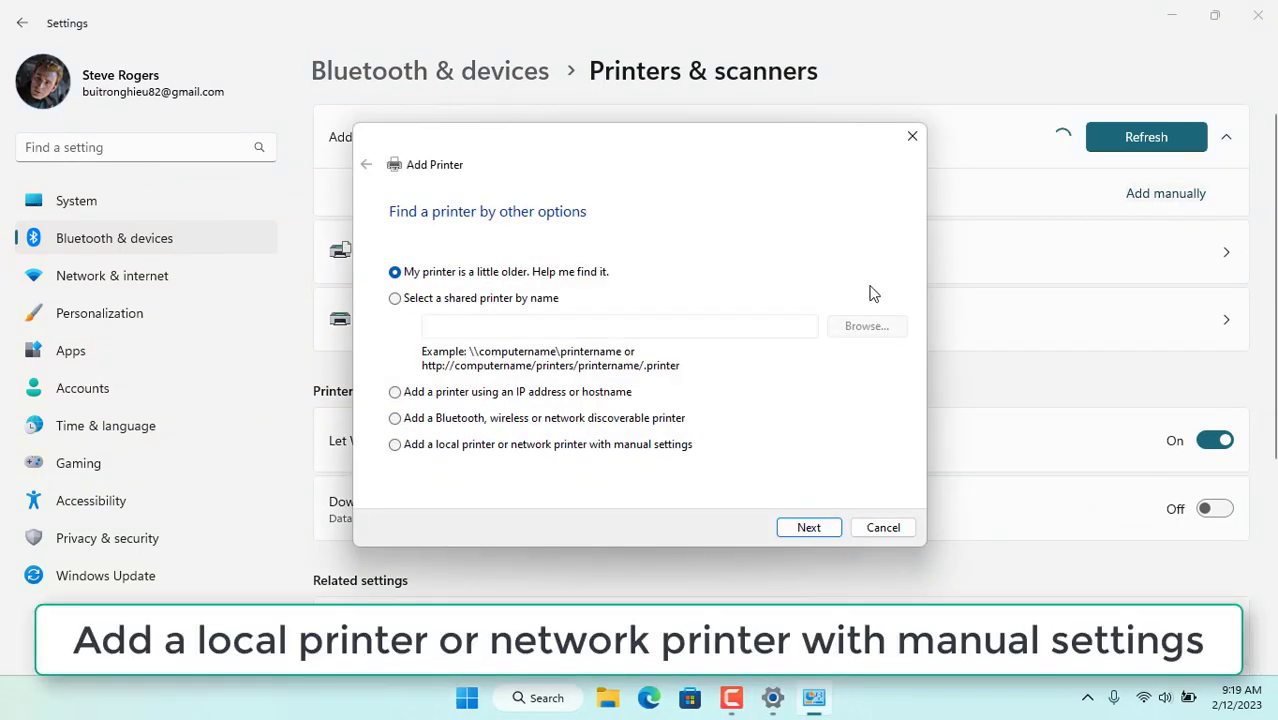
left_click(395, 444)
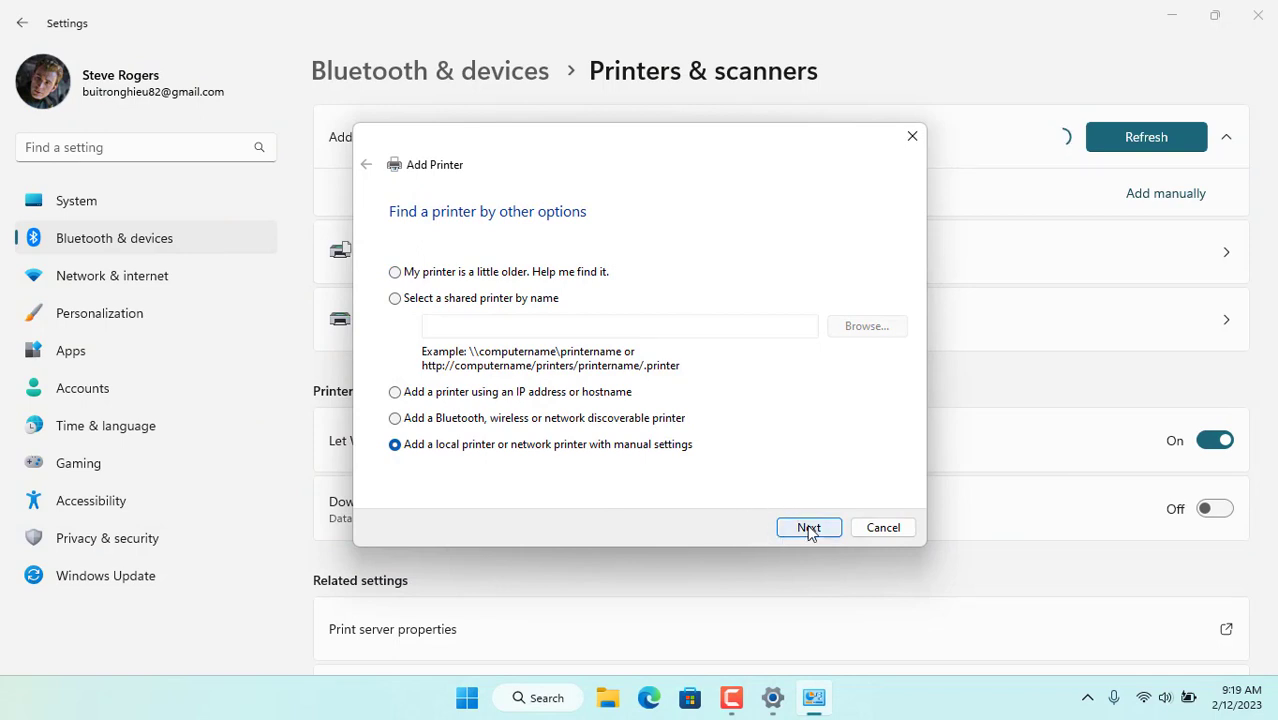
left_click(808, 527)
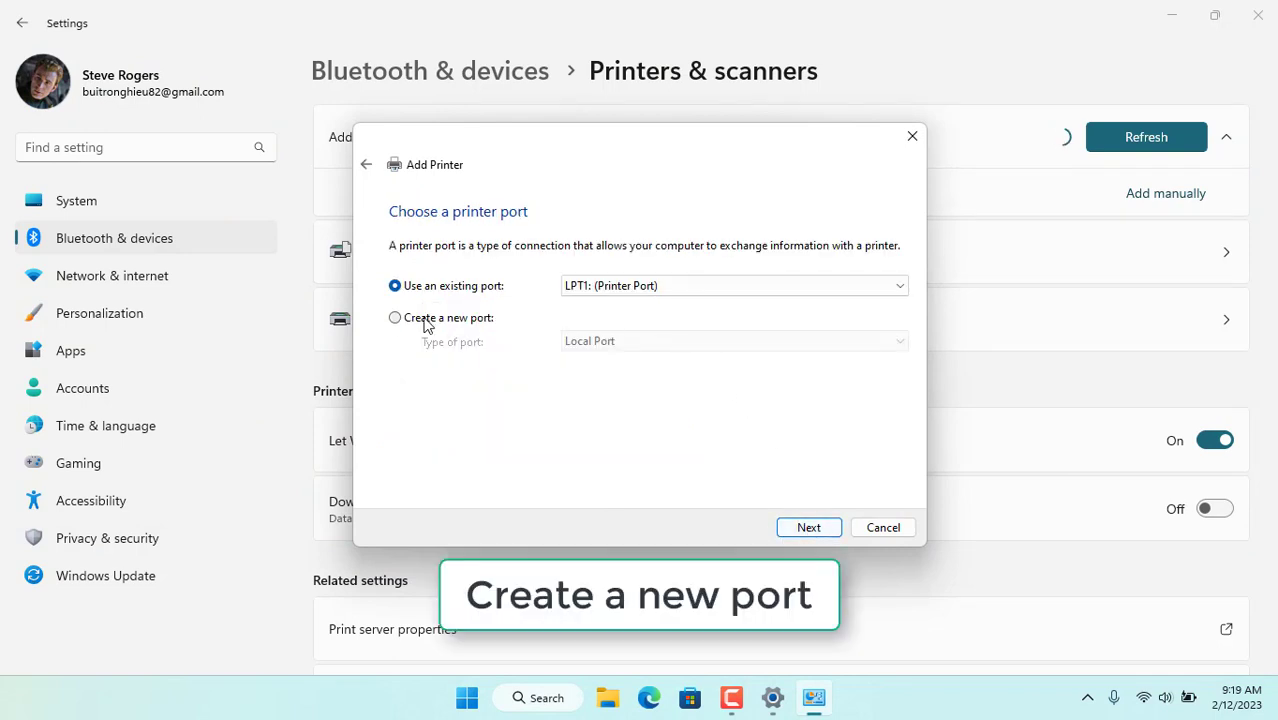
- Create a new Local Port named \\192.168.1.65\Canon LBP2900
left_click(395, 317)
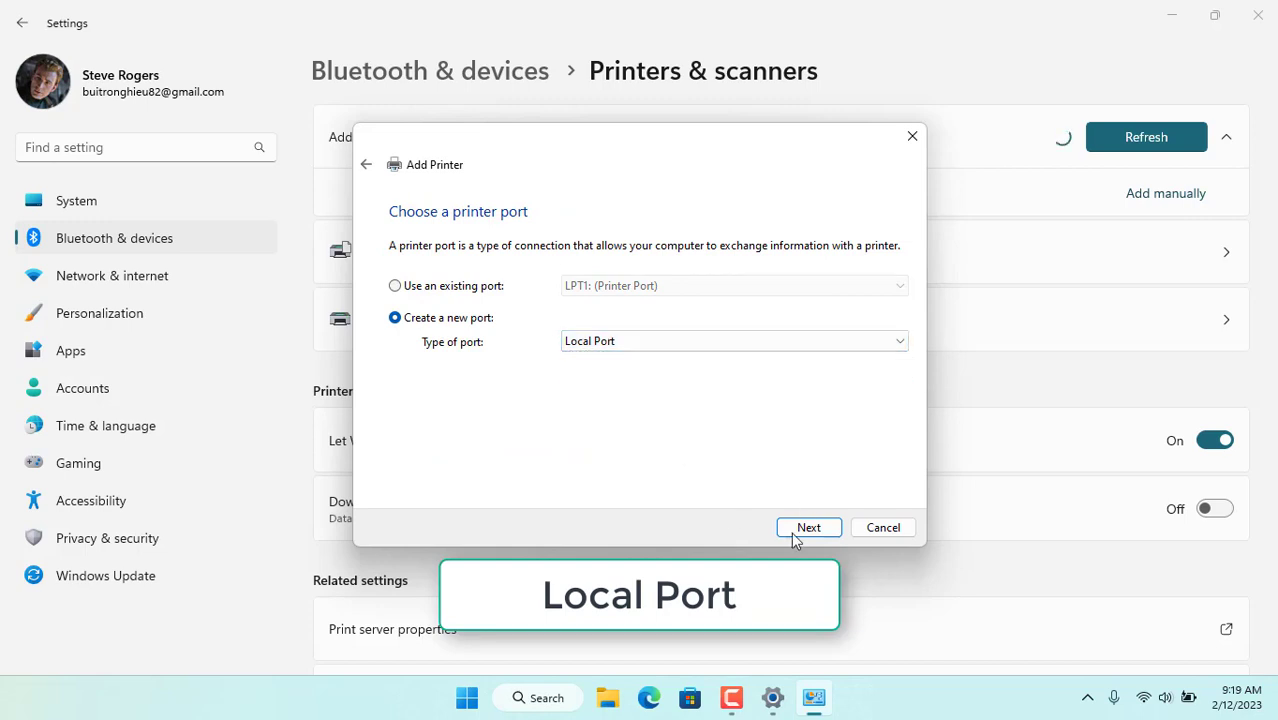
left_click(808, 527)
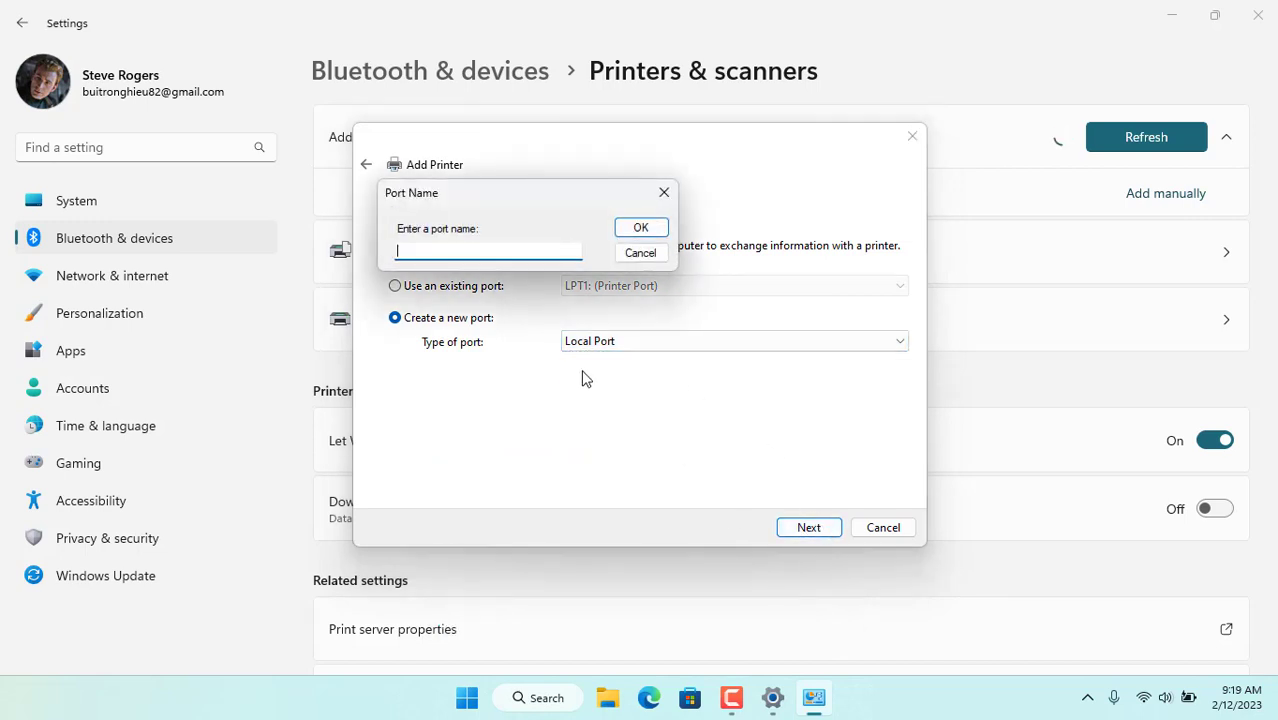
type("\\\\192.168.1.65\\")
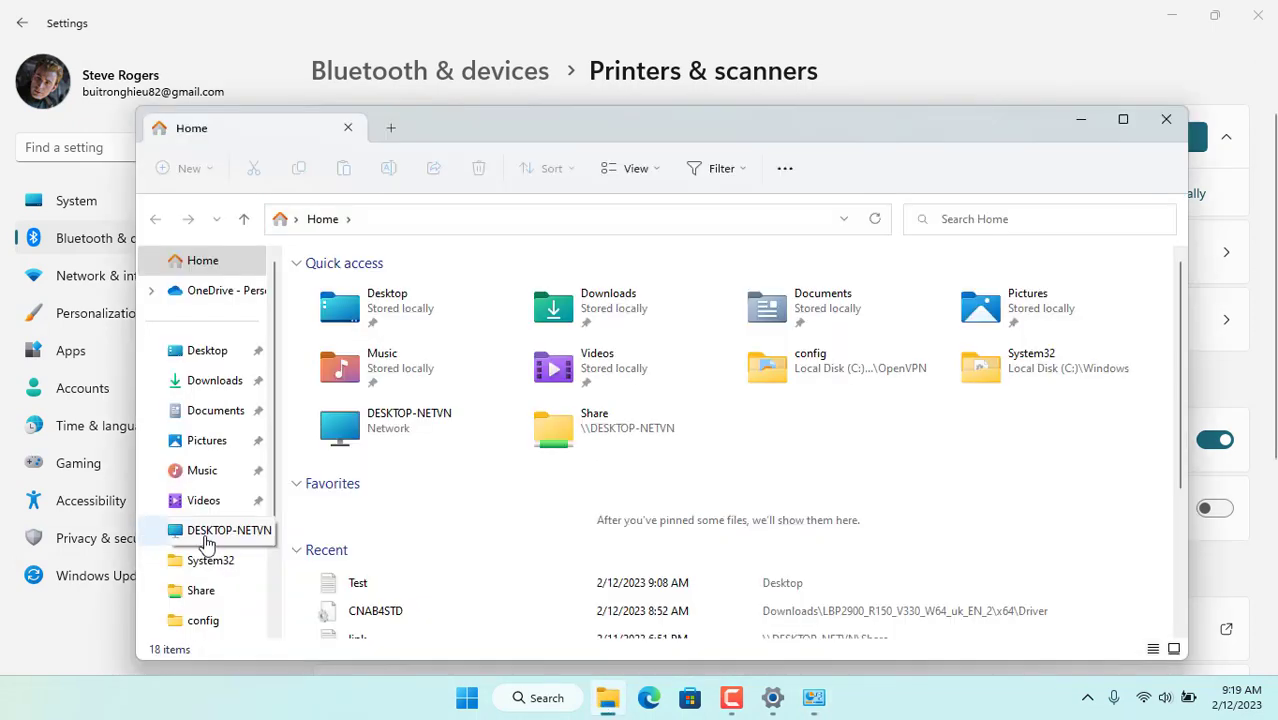
left_click(229, 530)
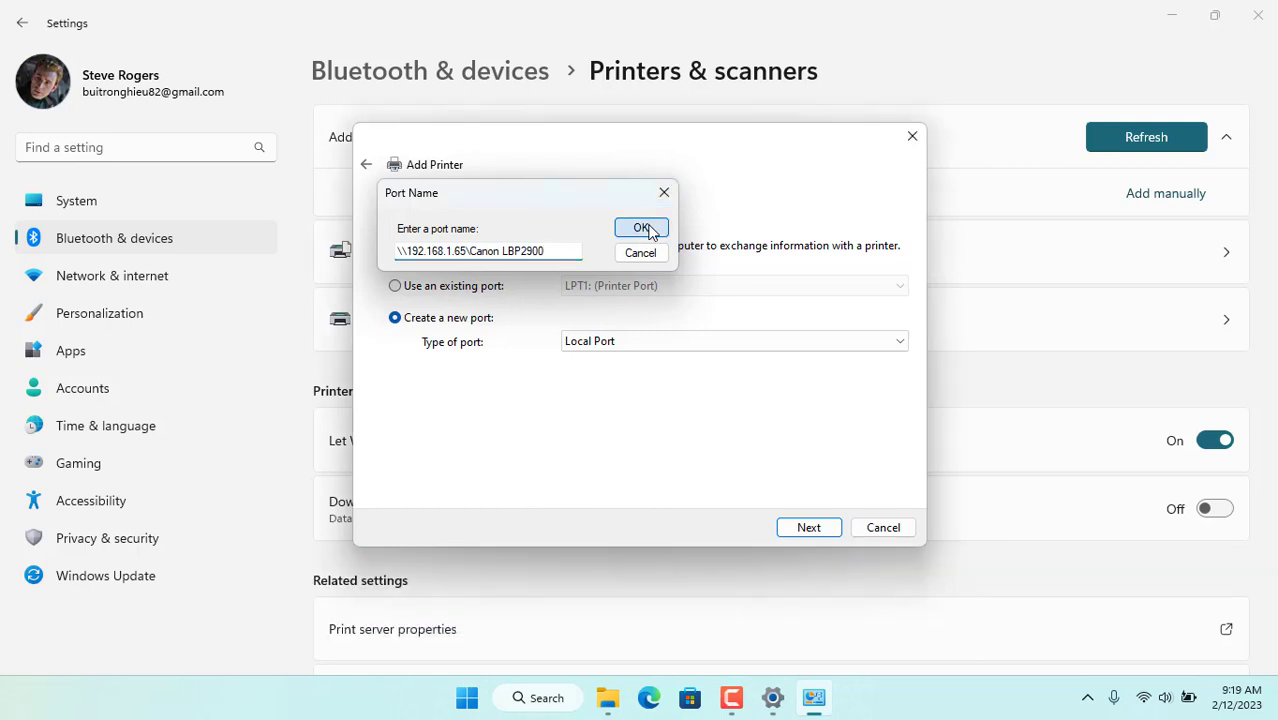
- Confirm the port and load the driver from x64\Driver\CNAB4STD.INF via Have Disk
left_click(641, 227)
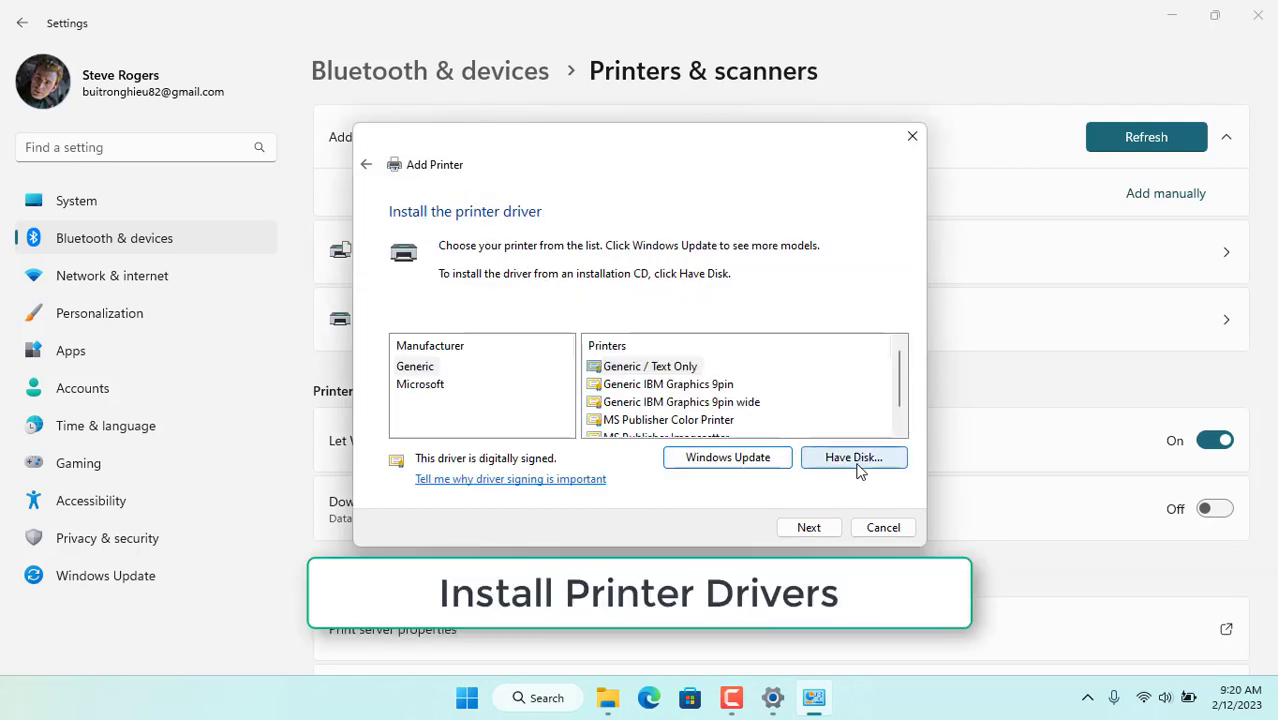
left_click(853, 457)
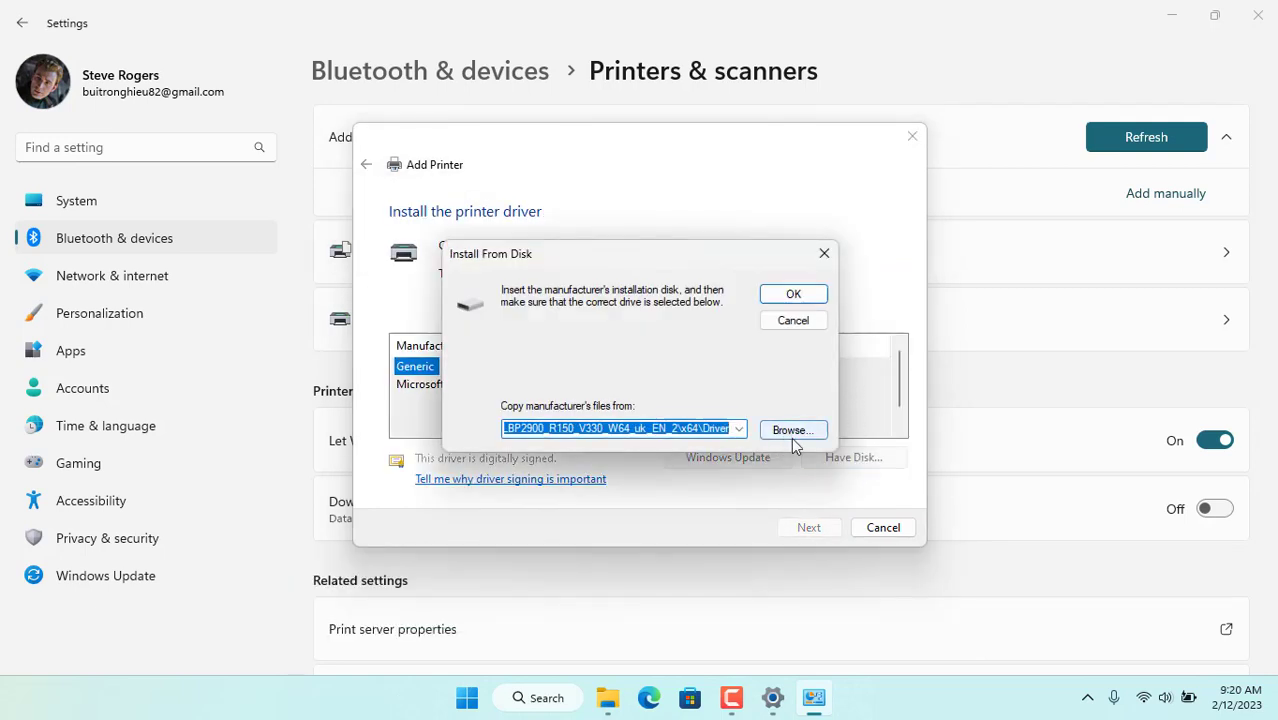
left_click(793, 429)
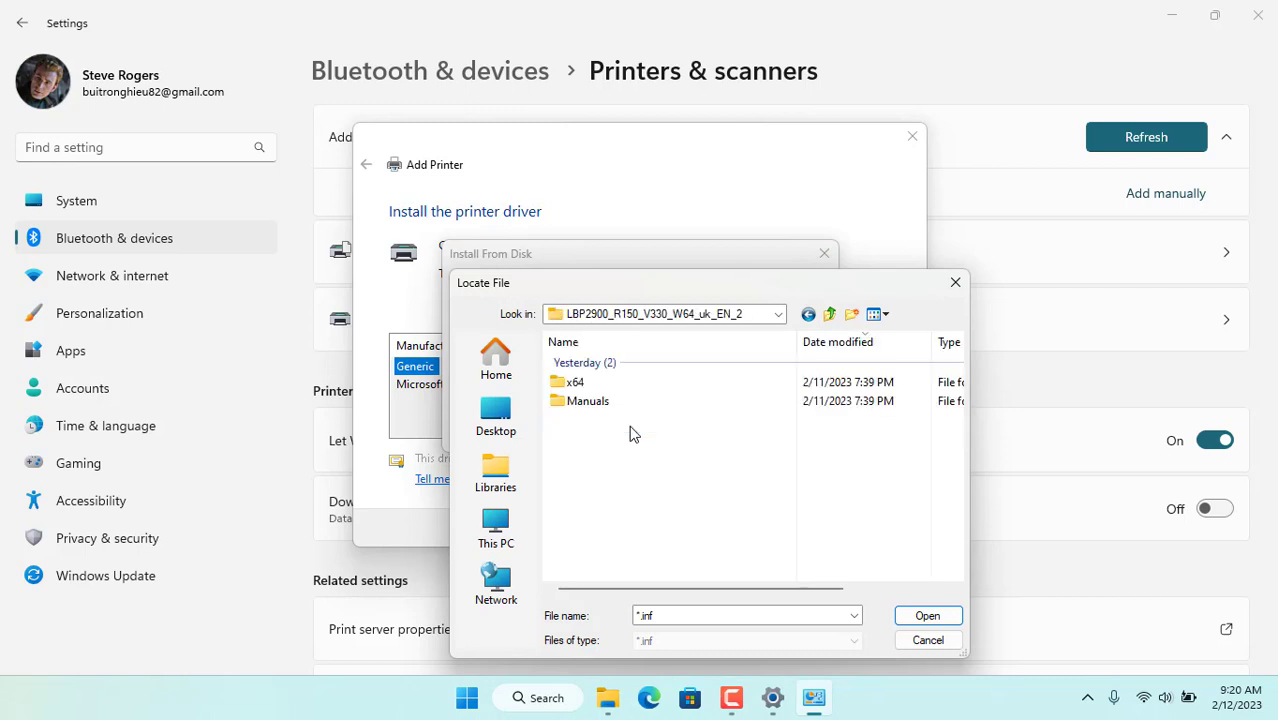
double_click(576, 381)
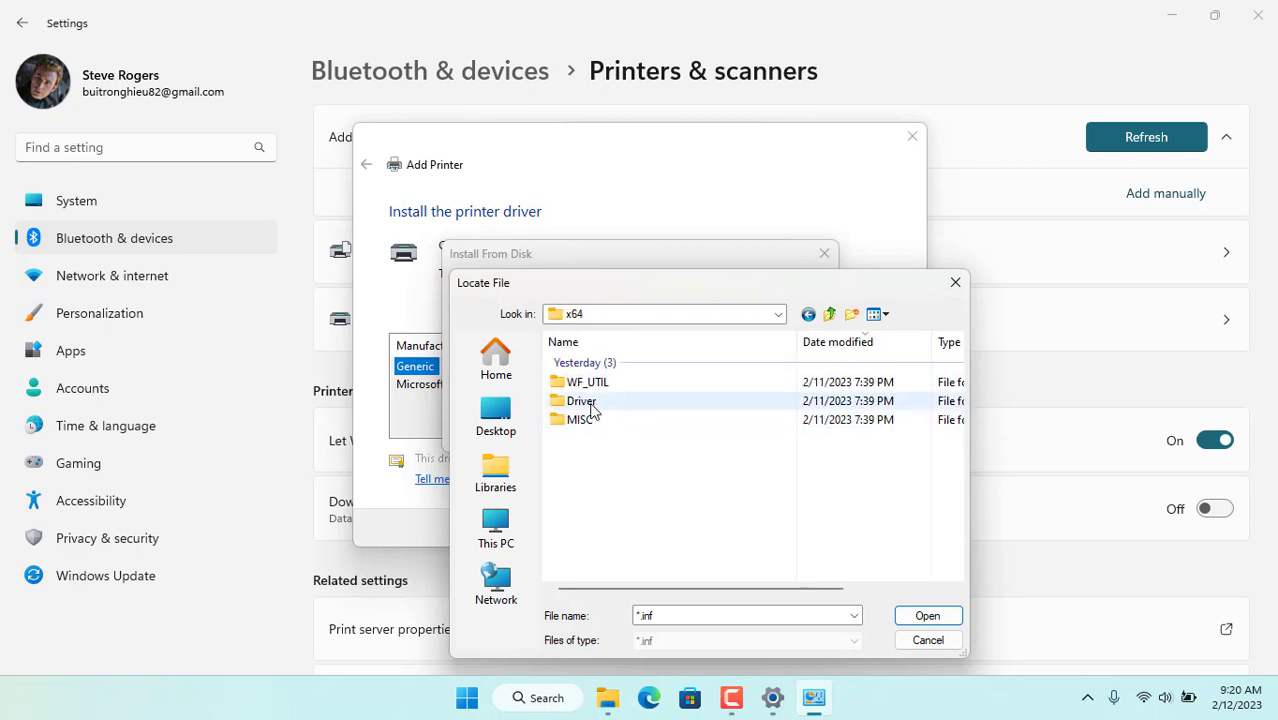
double_click(581, 400)
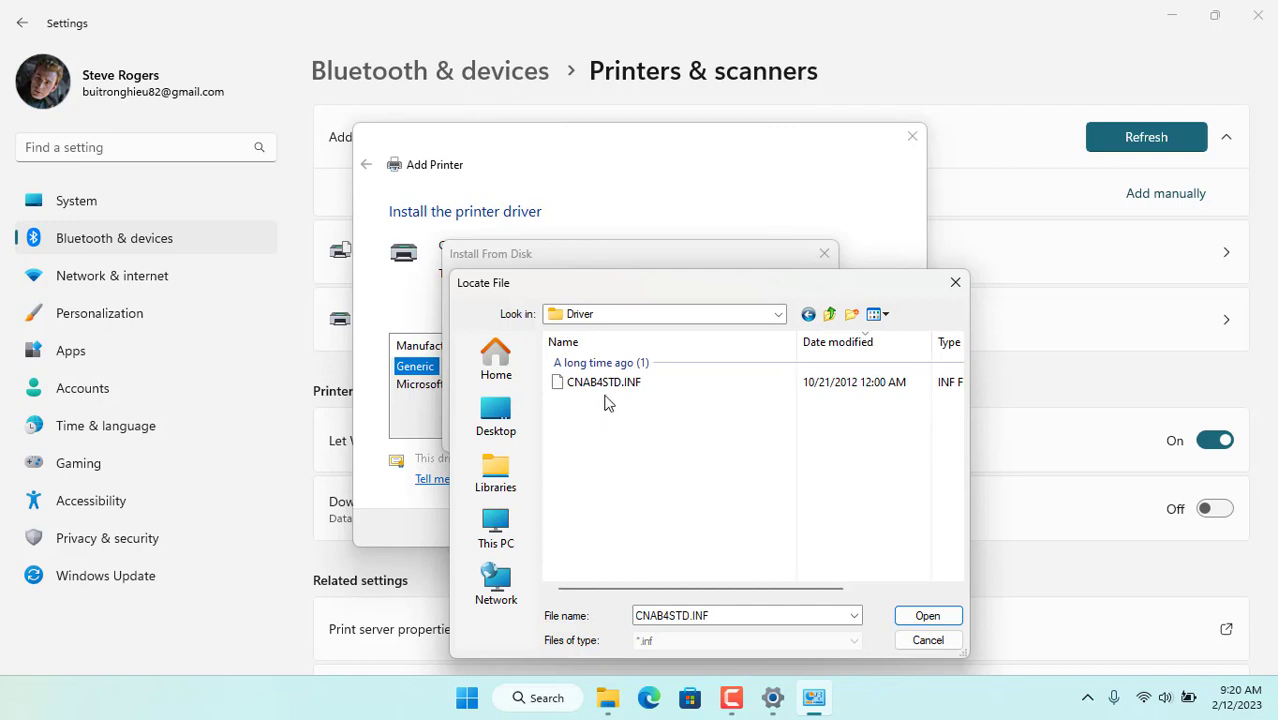
left_click(927, 615)
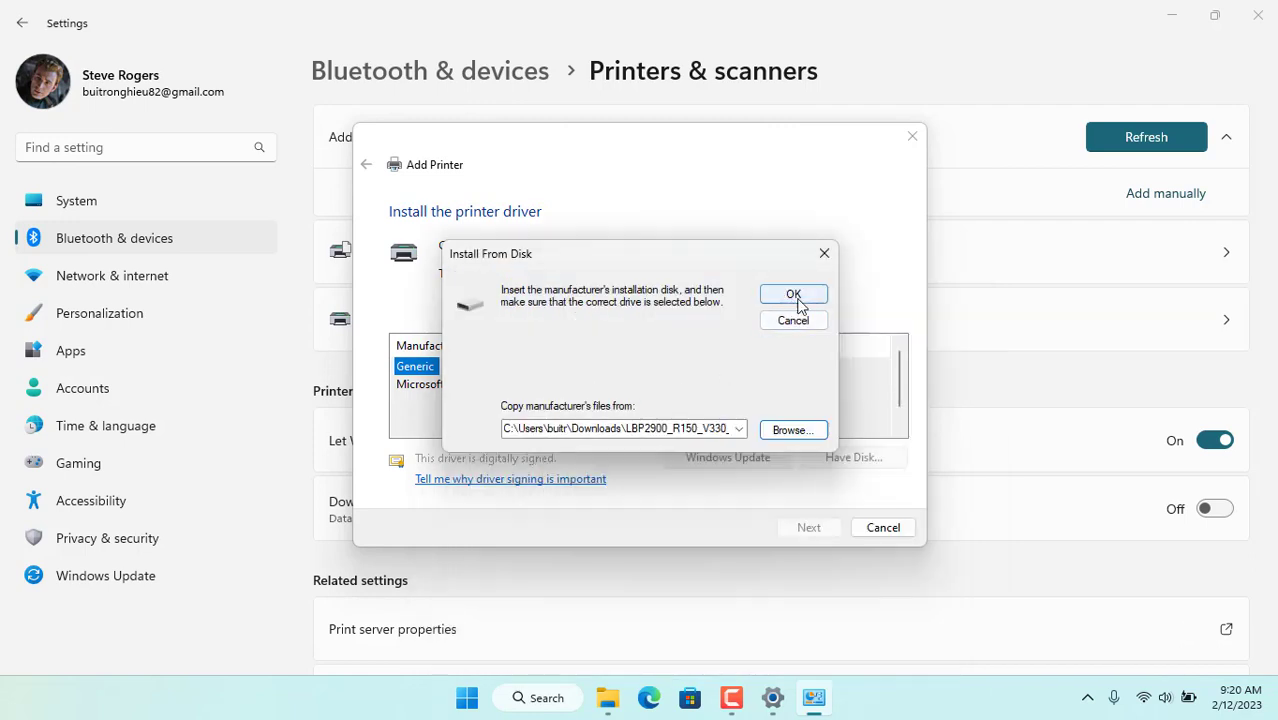
left_click(793, 294)
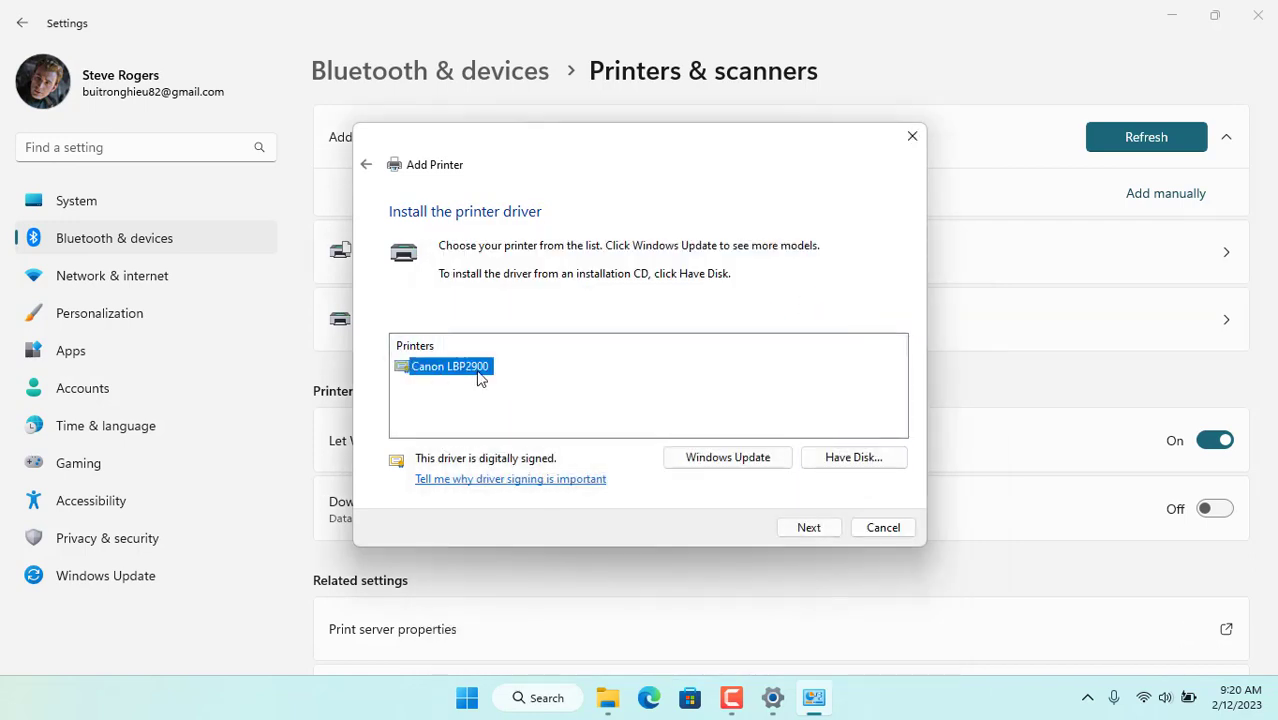
- Add Canon LBP2900 under its default name, unshared, and finish the wizard
left_click(808, 527)
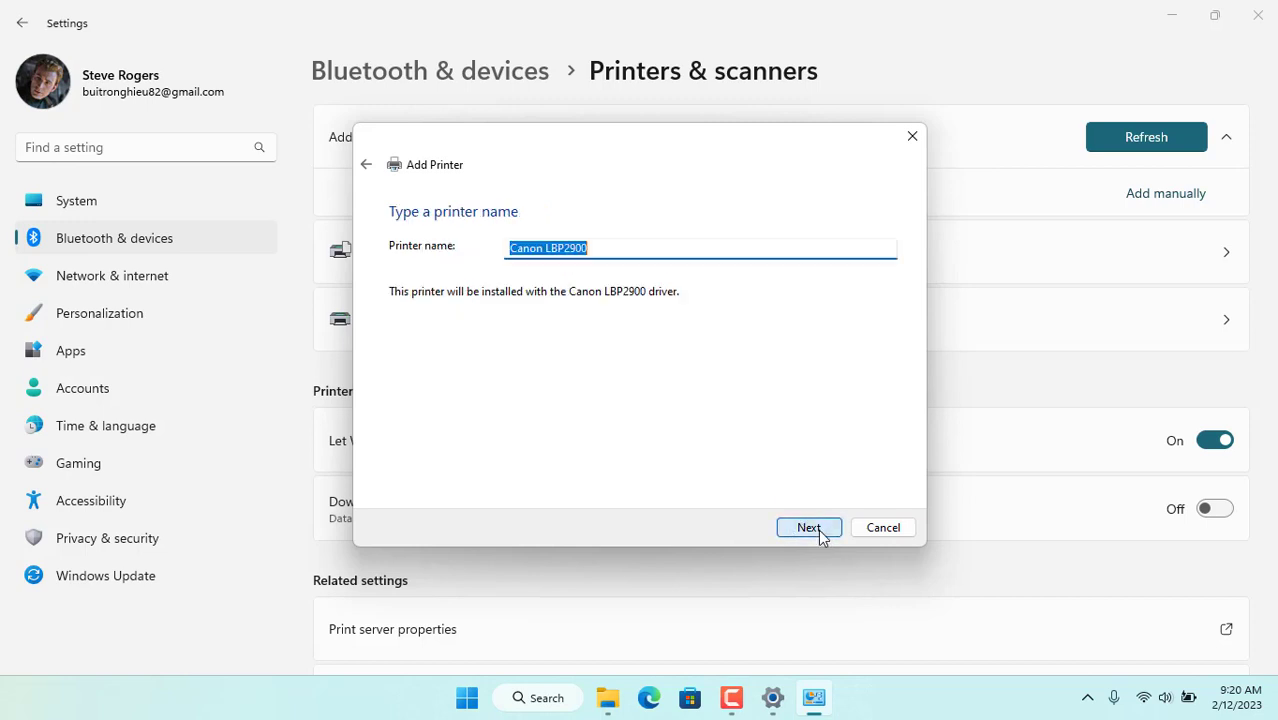
left_click(808, 527)
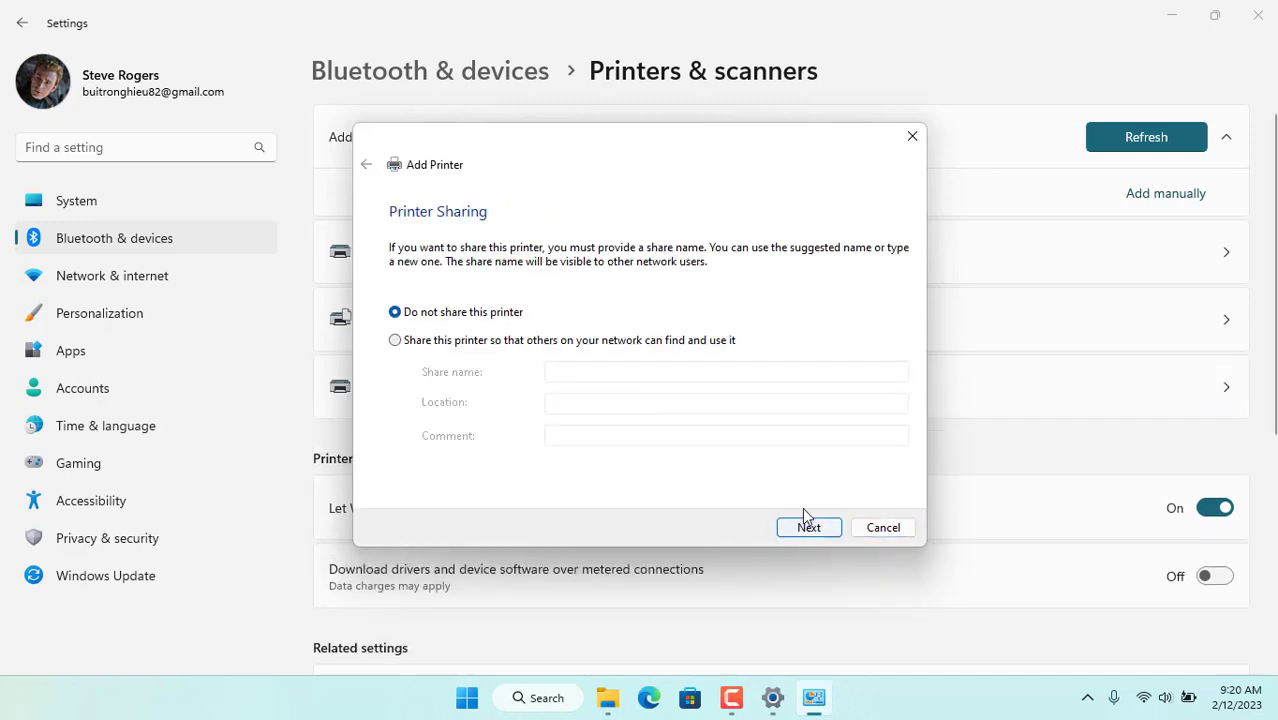
left_click(808, 527)
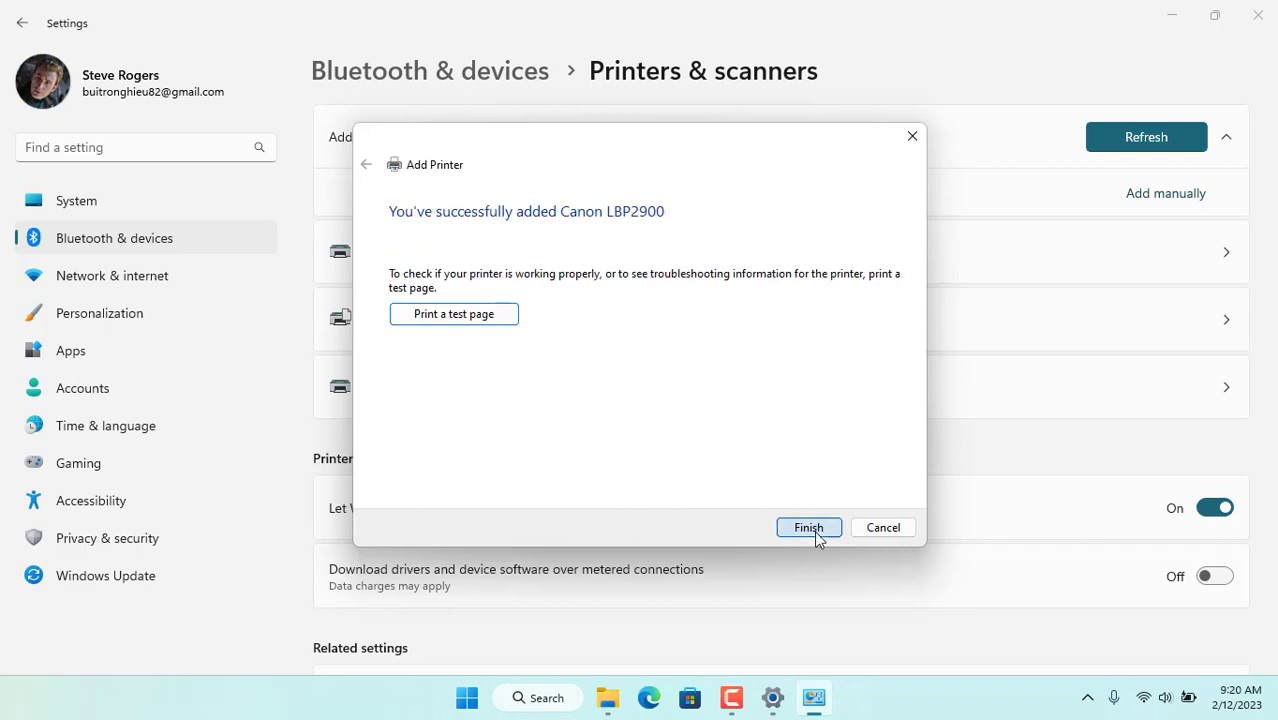
left_click(808, 527)
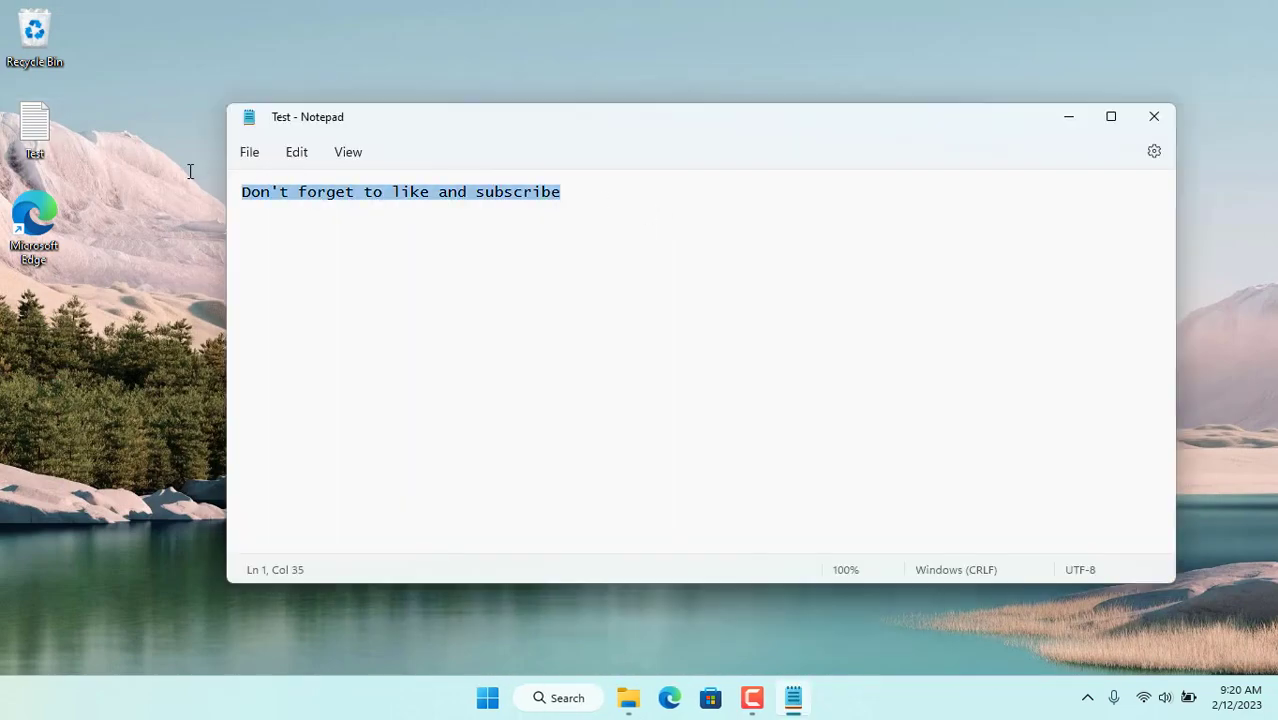
- Print the Test note from Notepad to the Canon LBP2900
left_click(249, 152)
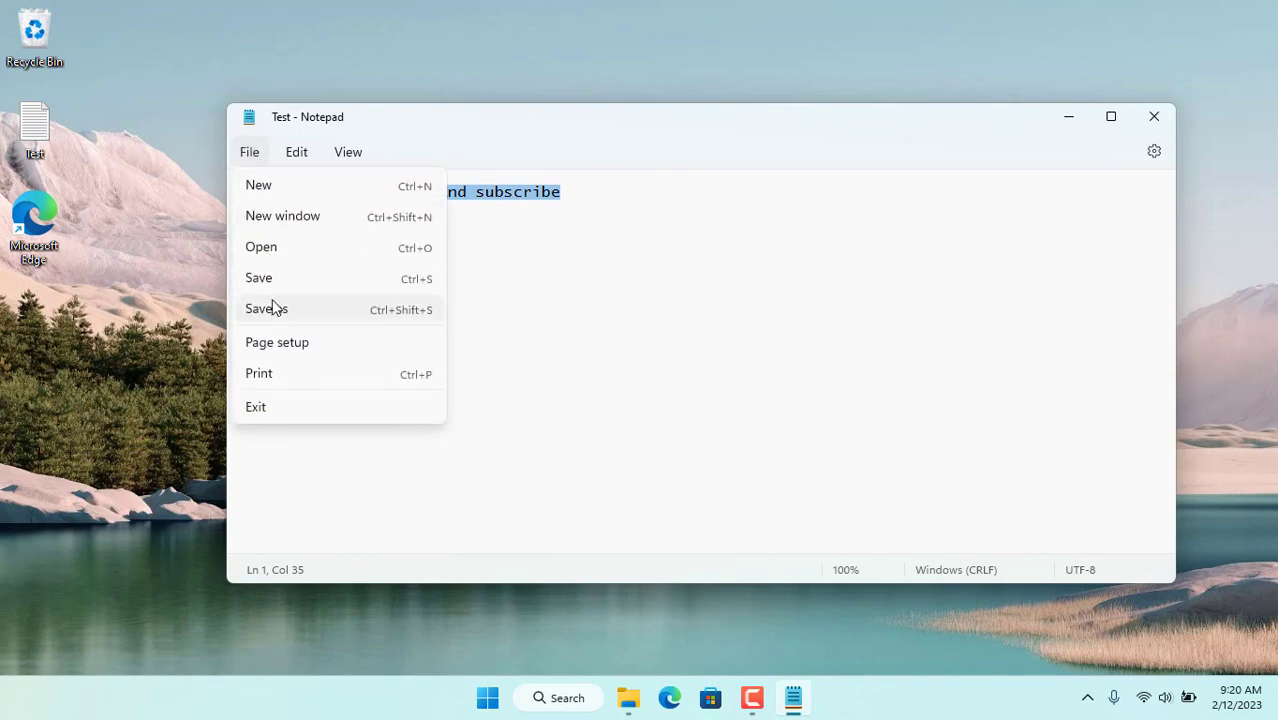
left_click(360, 385)
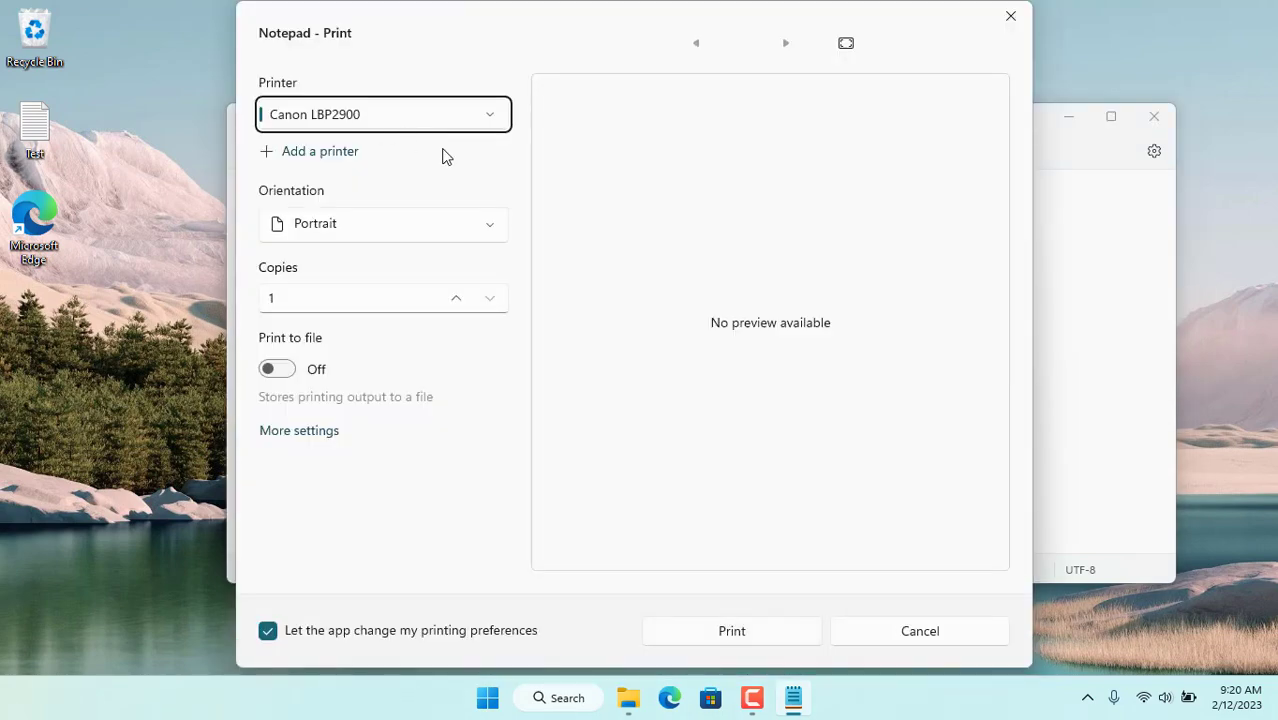
left_click(731, 631)
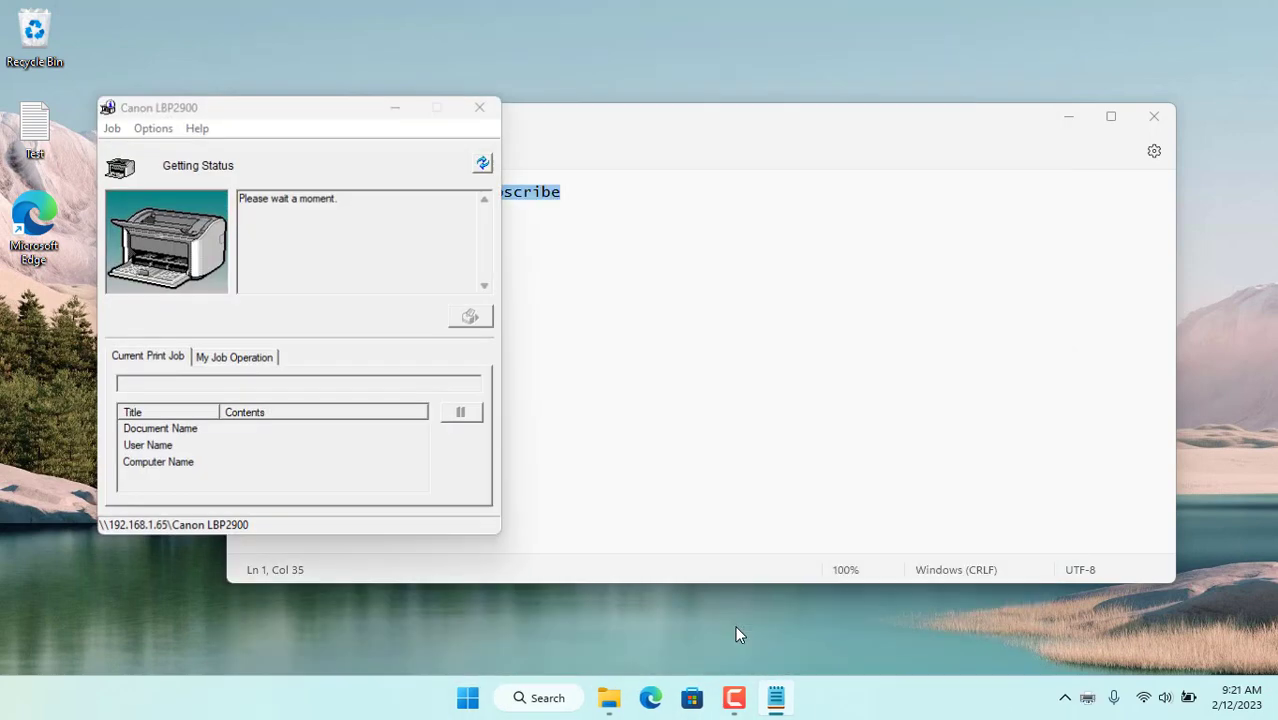